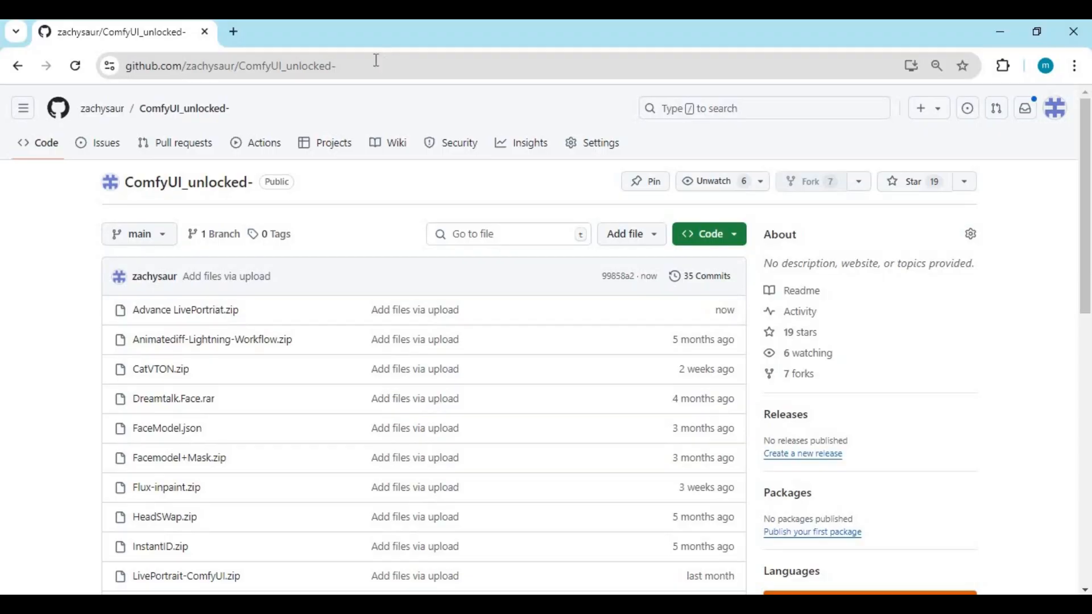
Open the 2.95 KB Advance LivePortriat.zip file page in the ComfyUI_unlocked- repository.
left_click(230, 65)
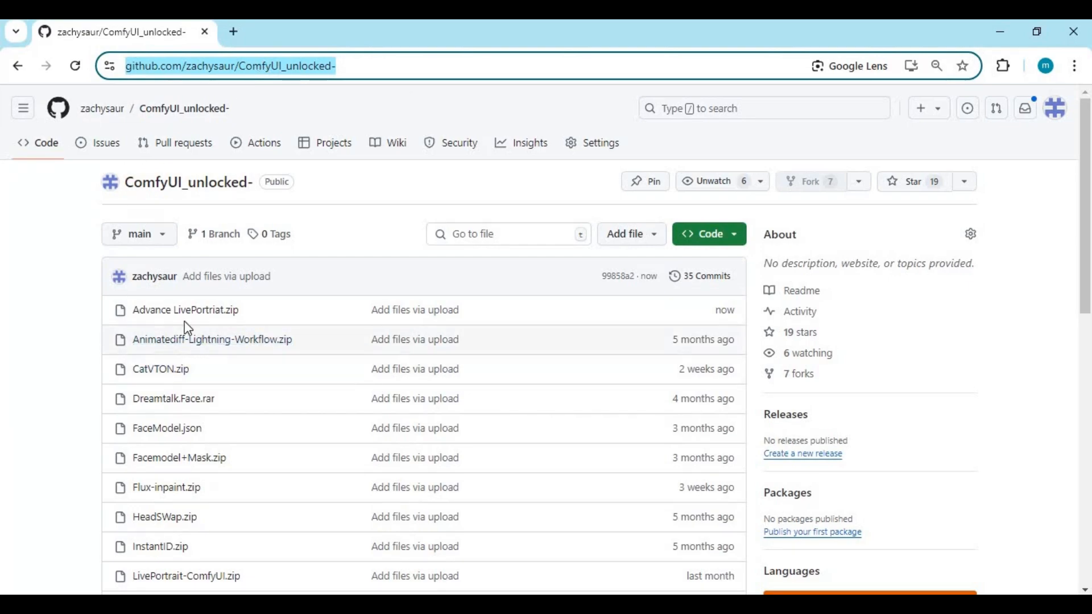
mouse_move(184, 310)
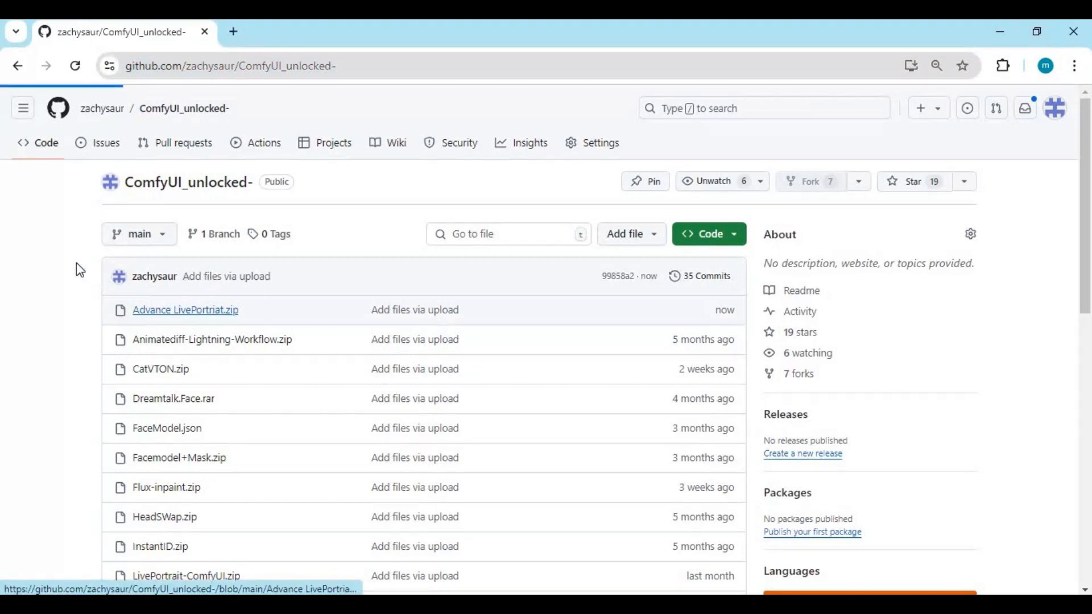
left_click(184, 310)
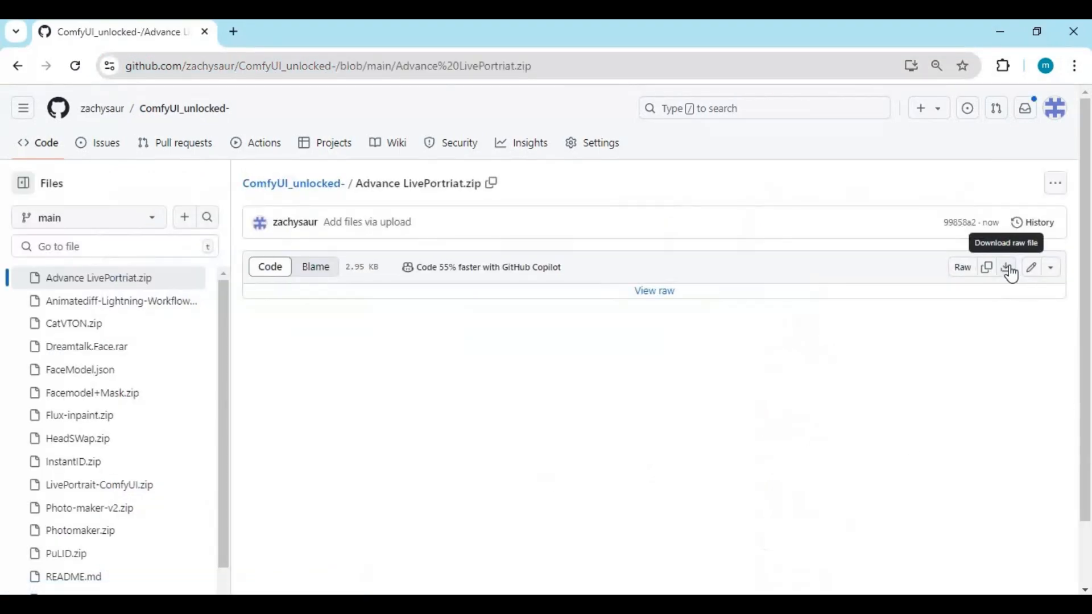
mouse_move(426, 540)
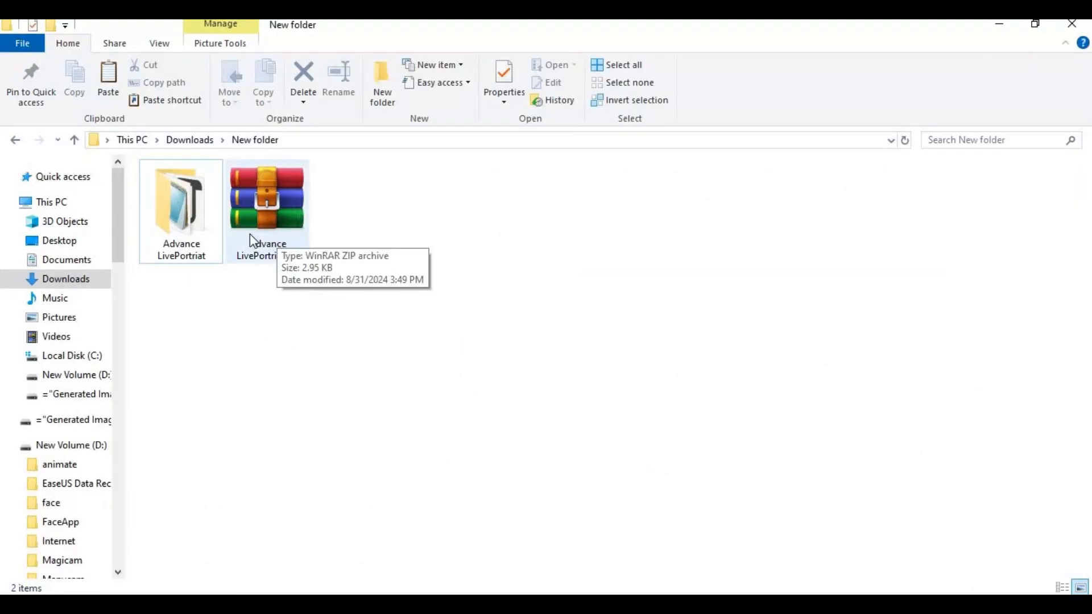
Open the Advance LivePortriat folder inside Downloads > New folder.
double_click(181, 200)
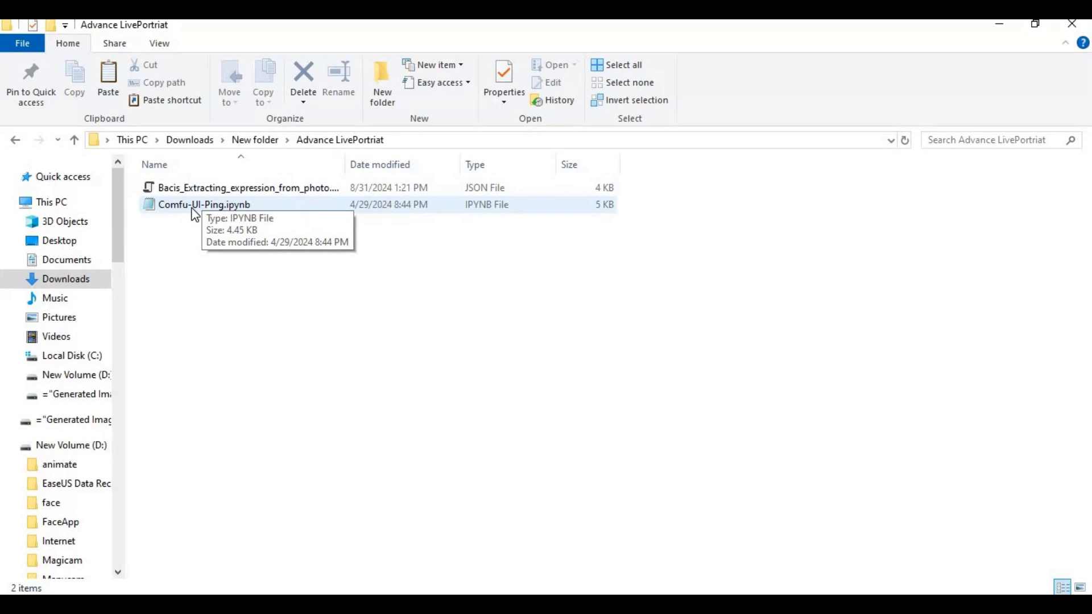
mouse_move(602, 466)
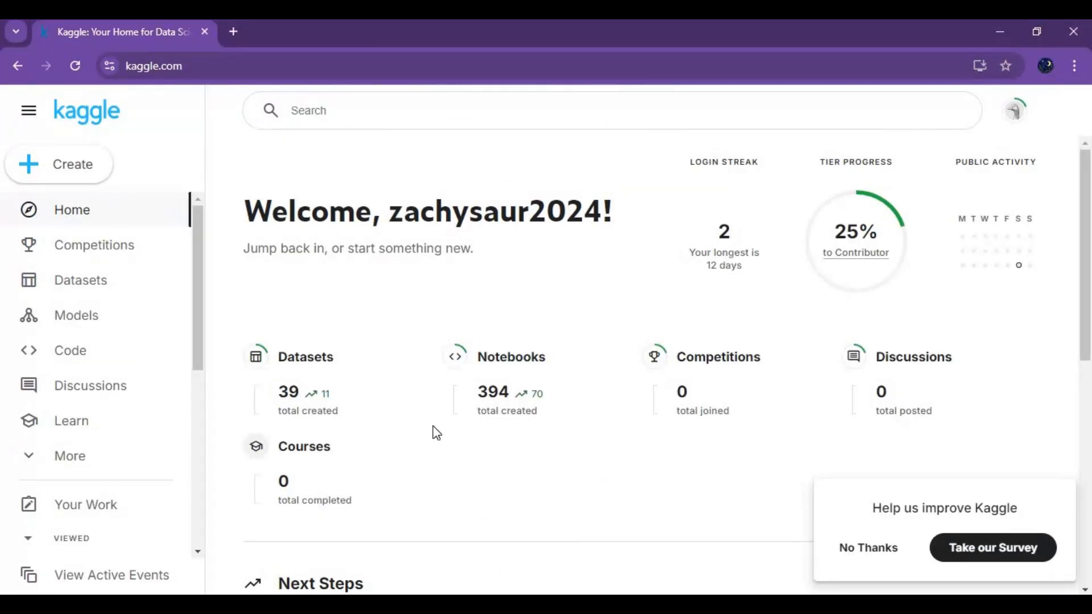
mouse_move(935, 561)
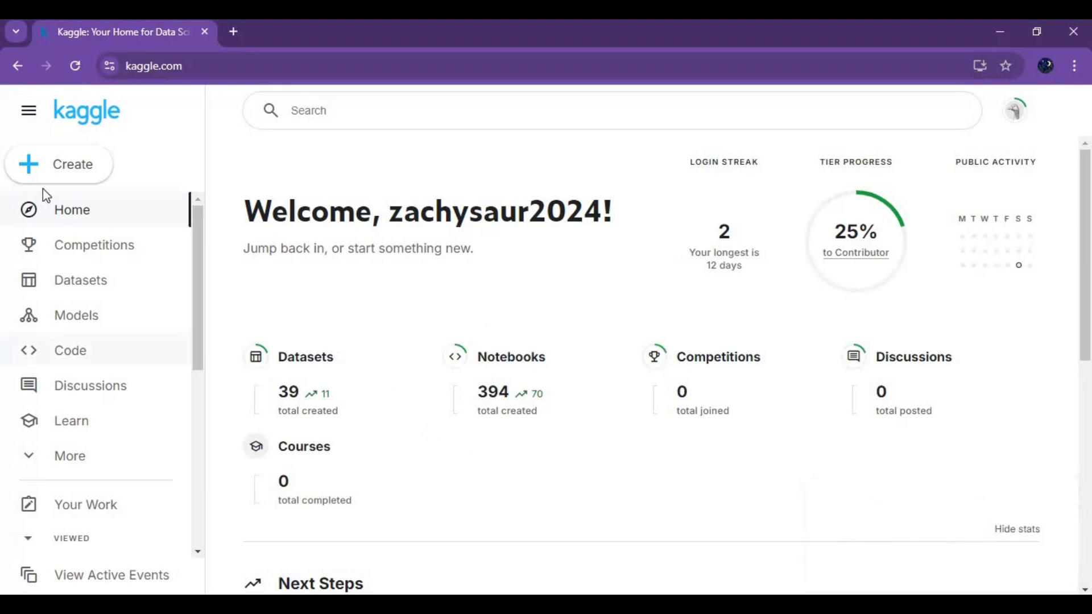
Create a new Kaggle notebook from the Create menu.
left_click(59, 164)
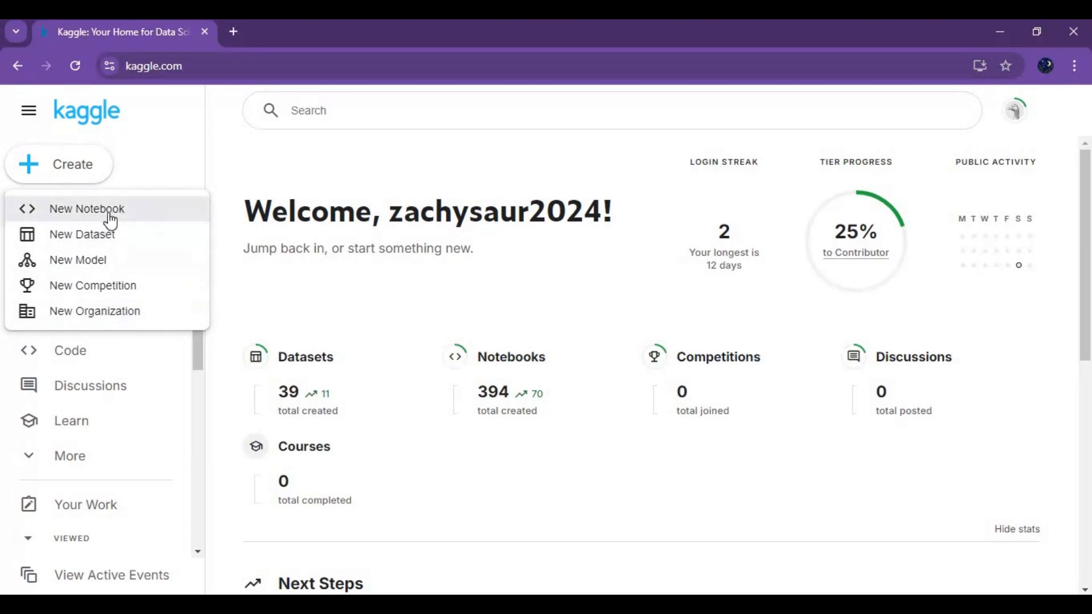
left_click(87, 208)
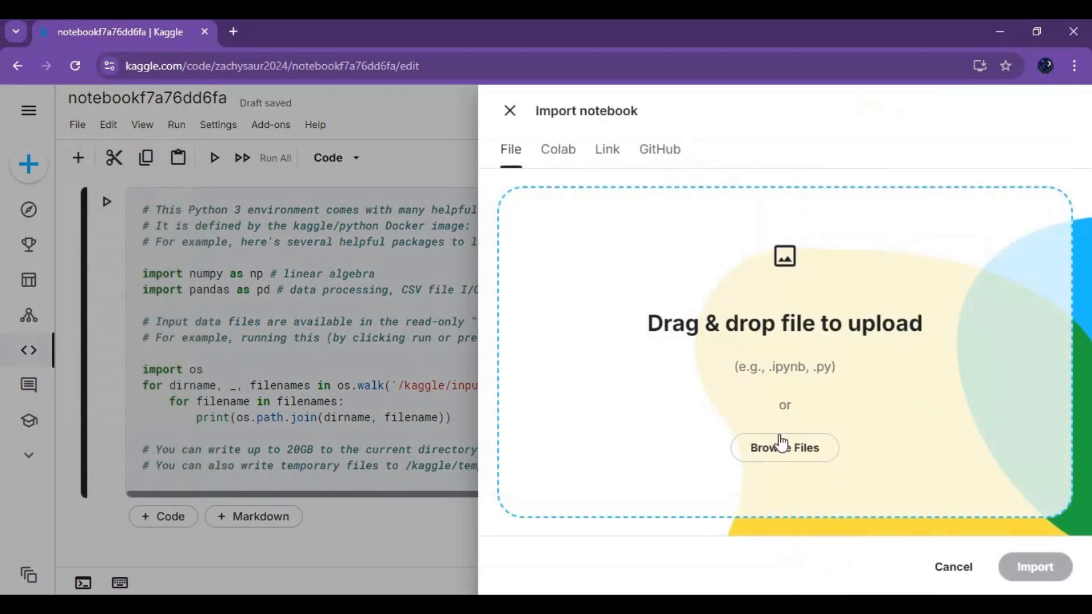
Import Comfu-UI-Ping.ipynb from Downloads > New folder > Advance LivePortriat into the notebook.
left_click(785, 447)
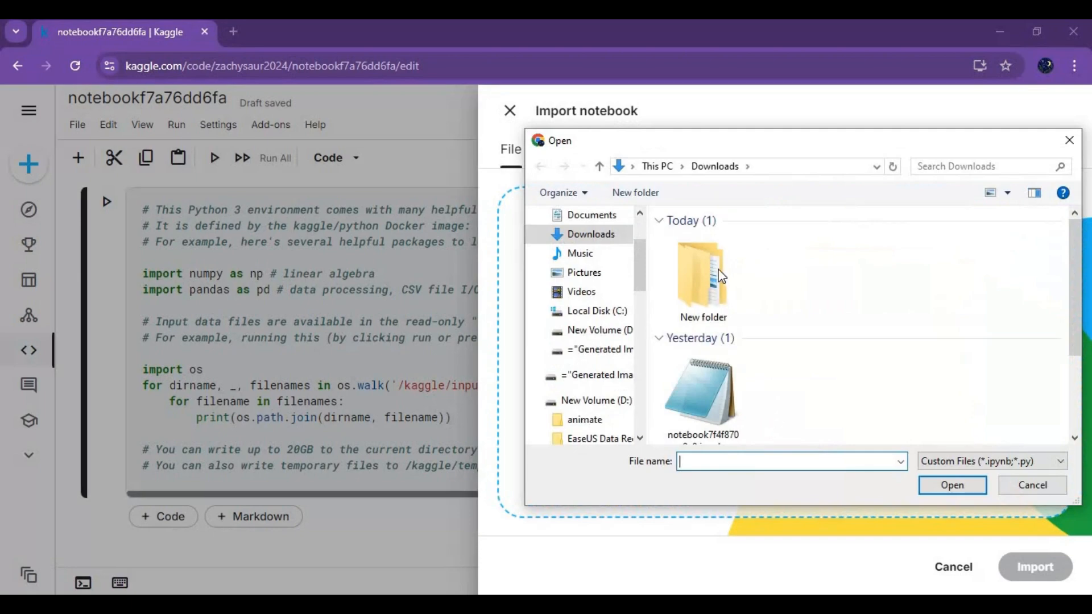
double_click(701, 275)
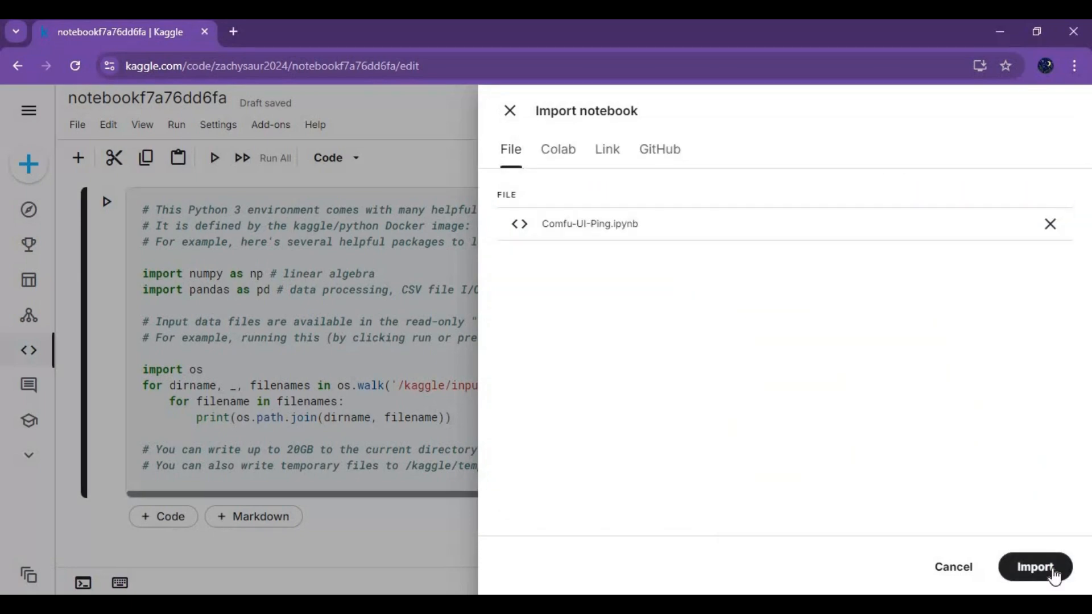
left_click(1035, 567)
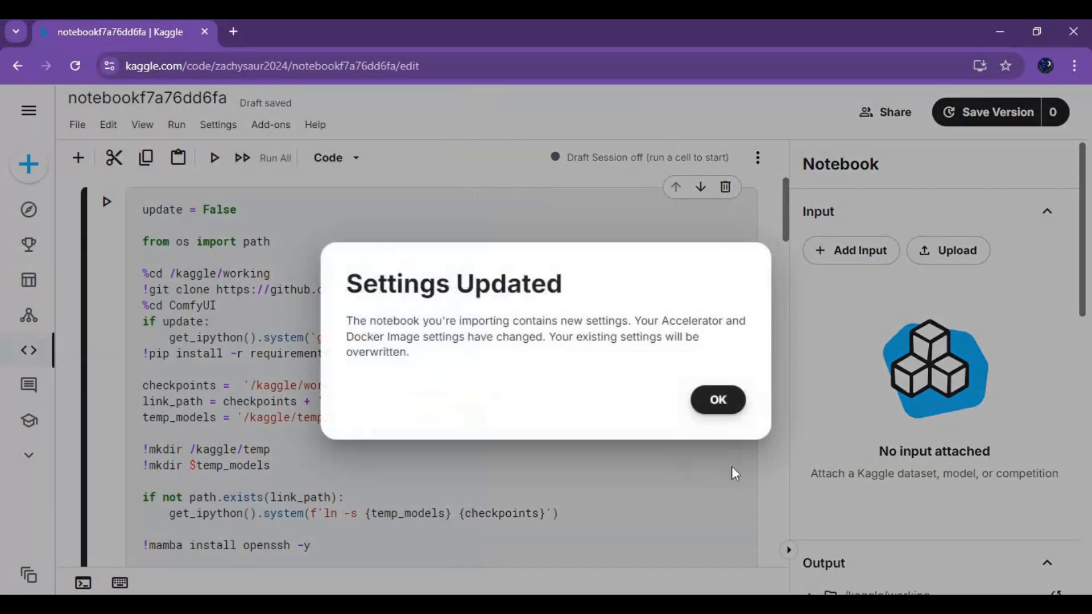
Accept the GPU T4 x2 settings update and set session persistence to Variables and Files.
left_click(717, 400)
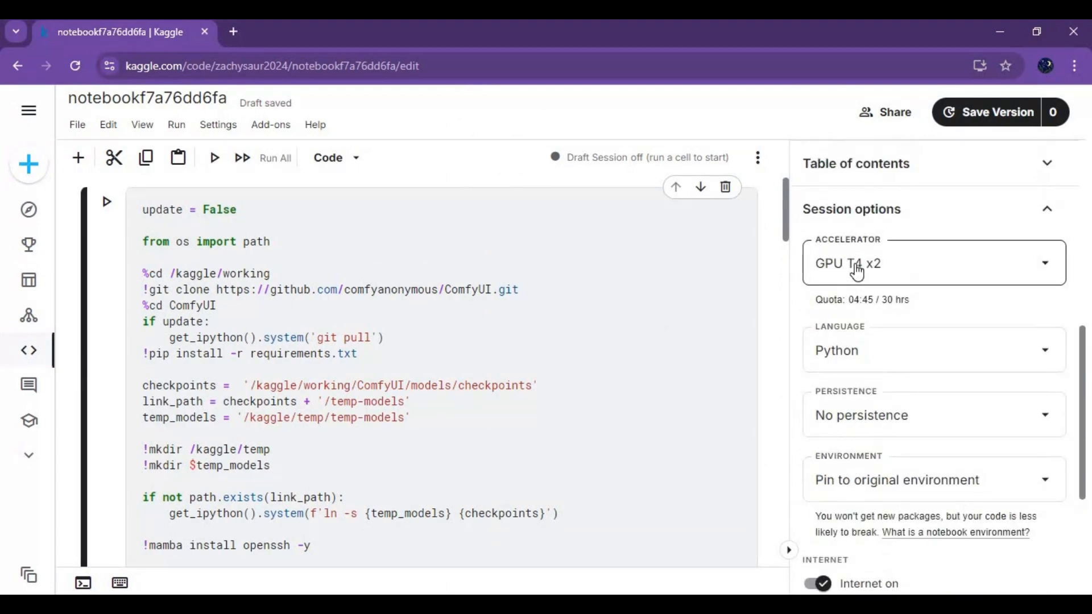
left_click(933, 415)
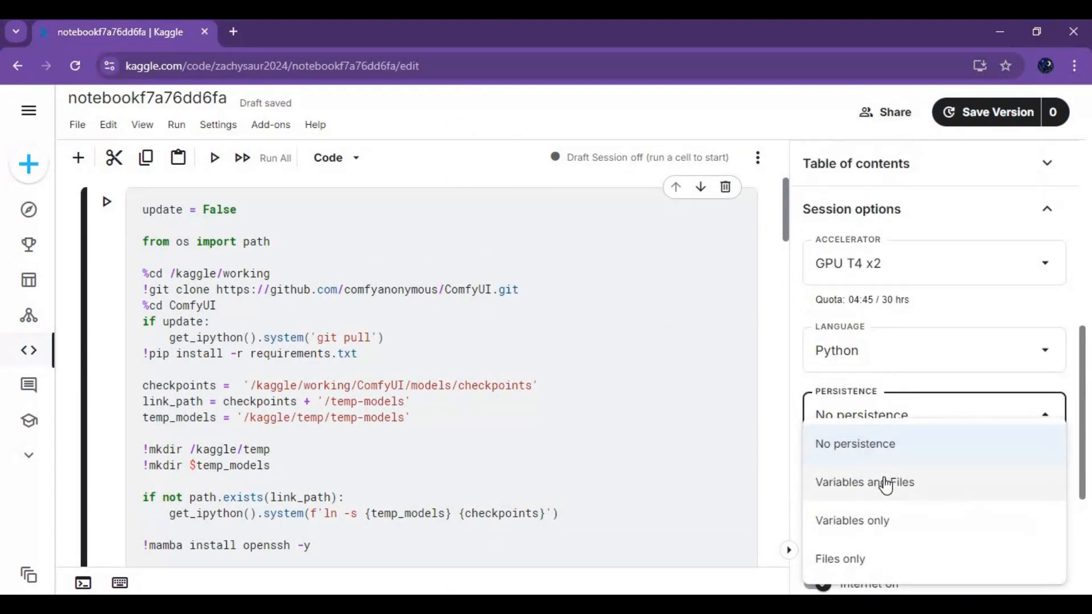
left_click(865, 482)
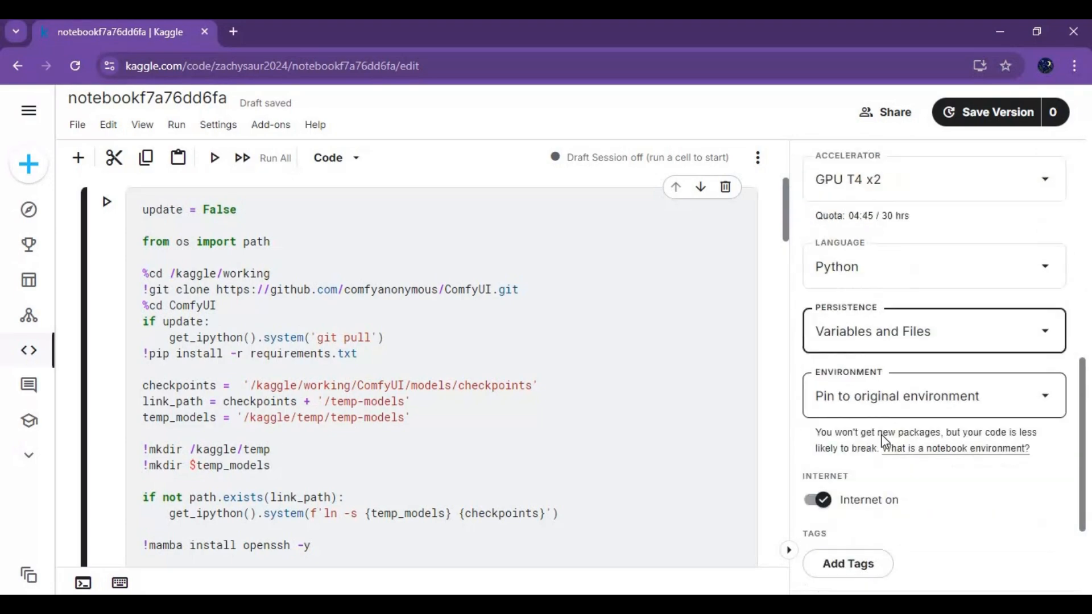
scroll("down", 3)
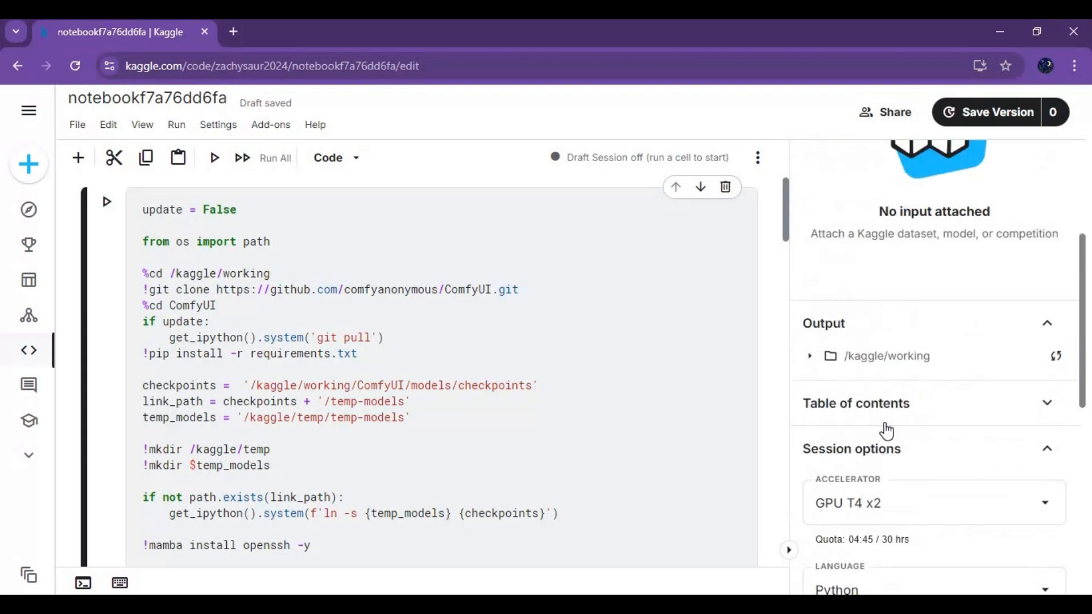
left_click(758, 158)
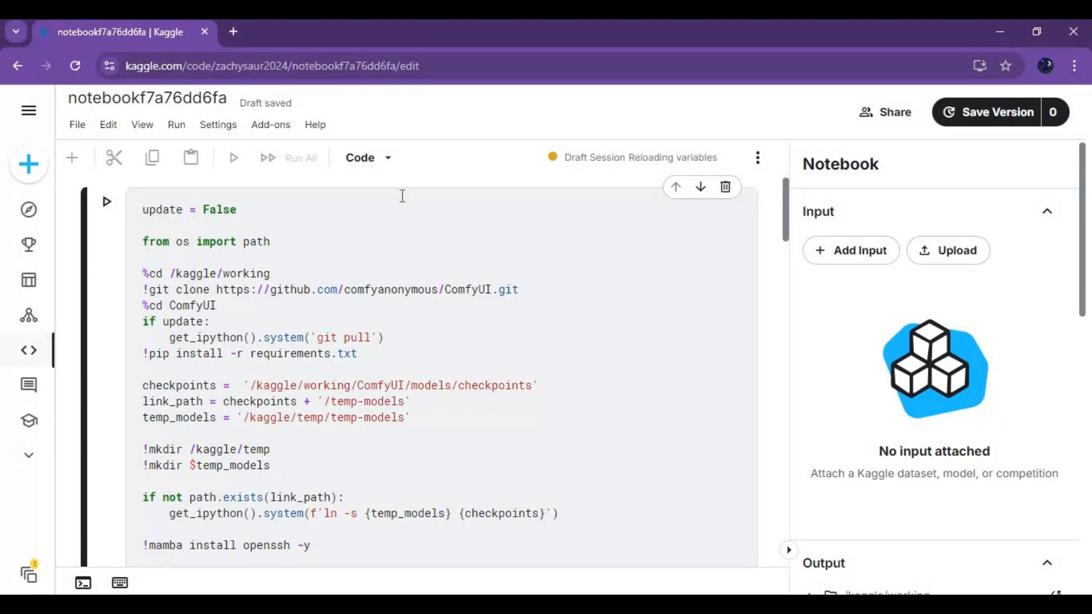
Run the first ComfyUI setup cell and follow the requirements install through PyGithub.
left_click(300, 157)
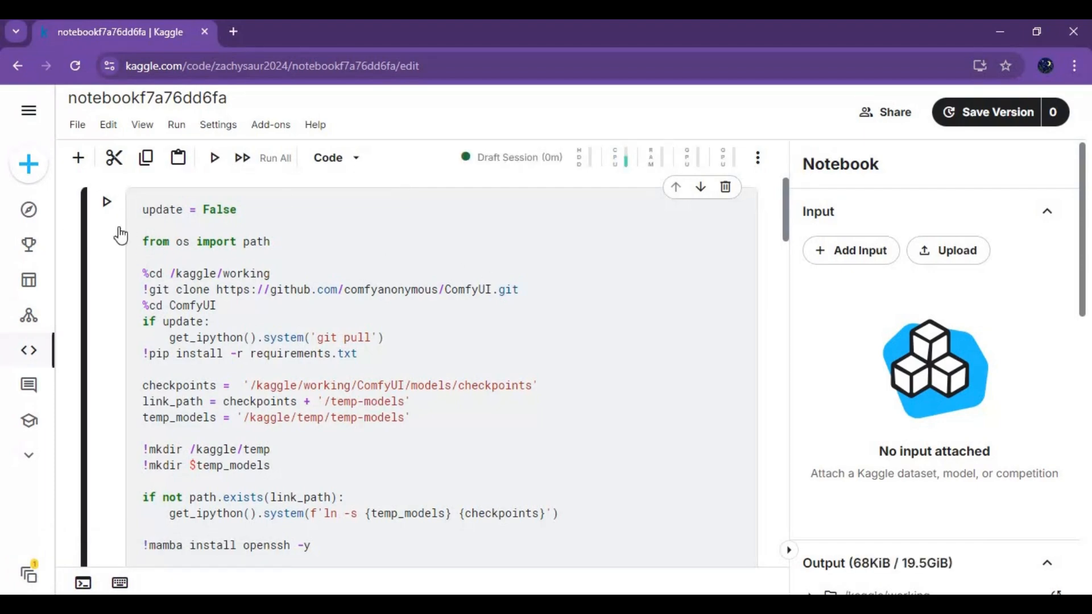
left_click(214, 158)
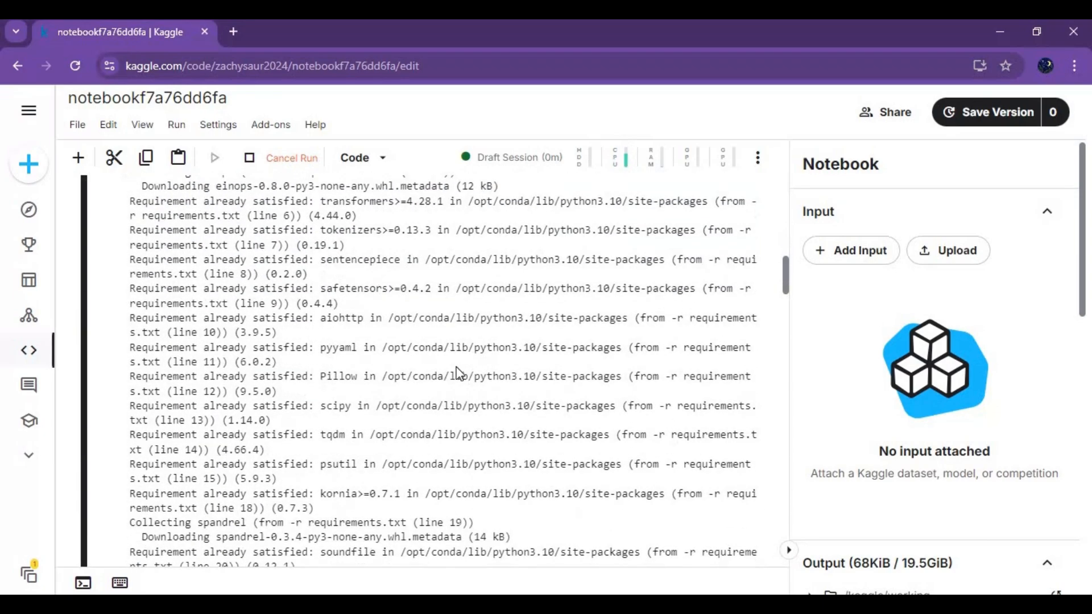
scroll("down", 3)
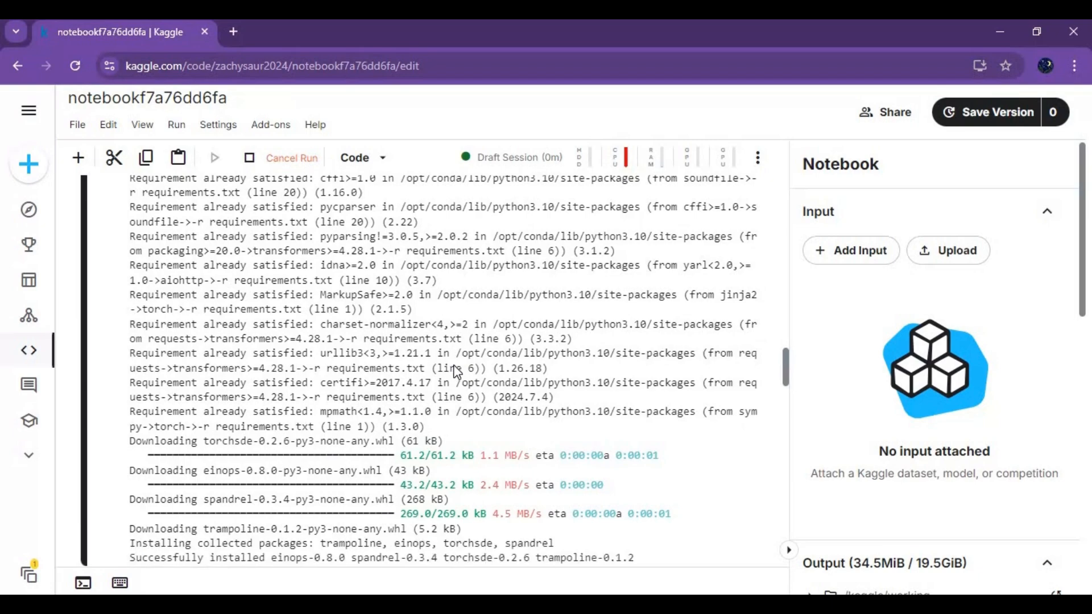
scroll("down", 3)
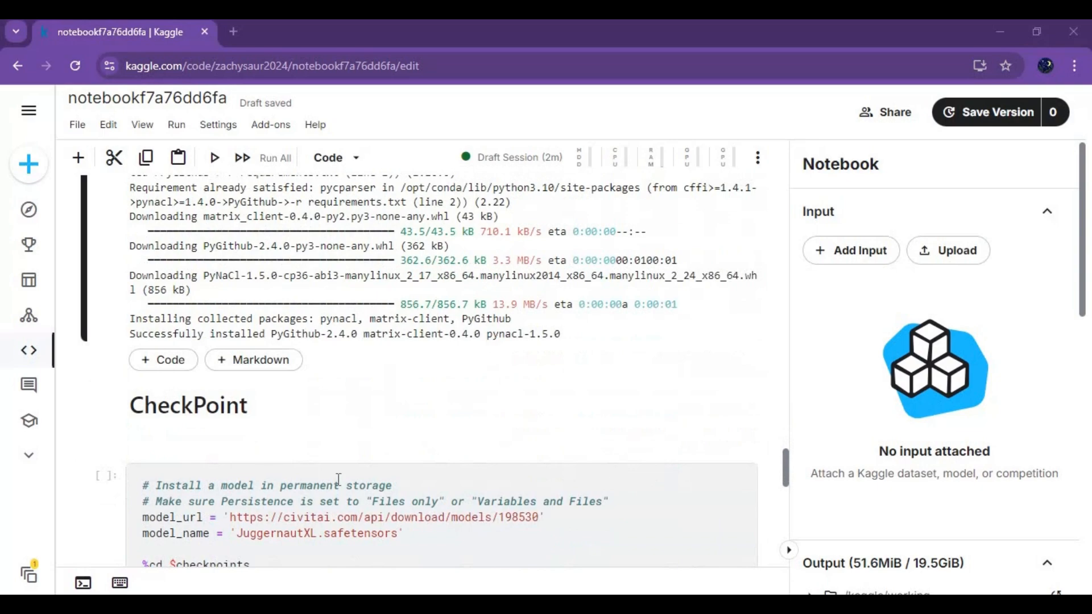
scroll("down", 3)
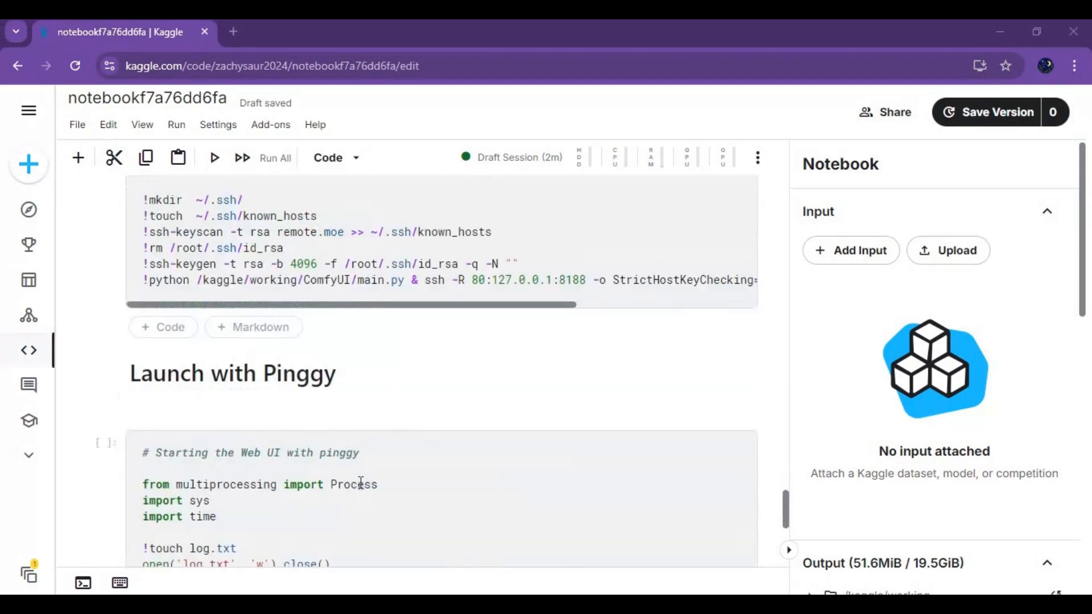
Open the free.pinggy.link tunnel URL from the launch cell output in a new tab.
scroll("down", 3)
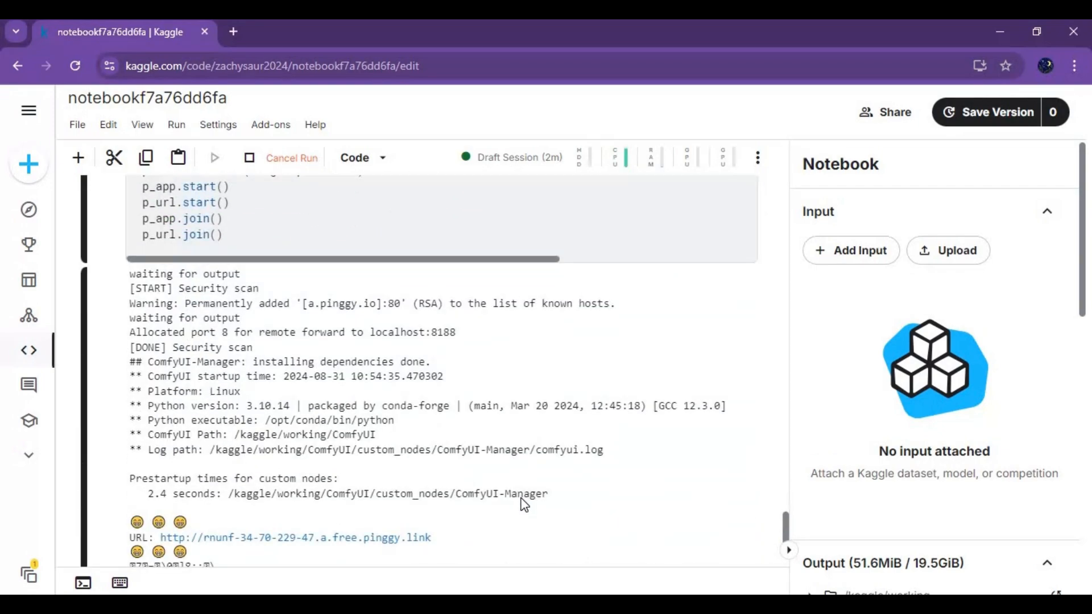
scroll("down", 3)
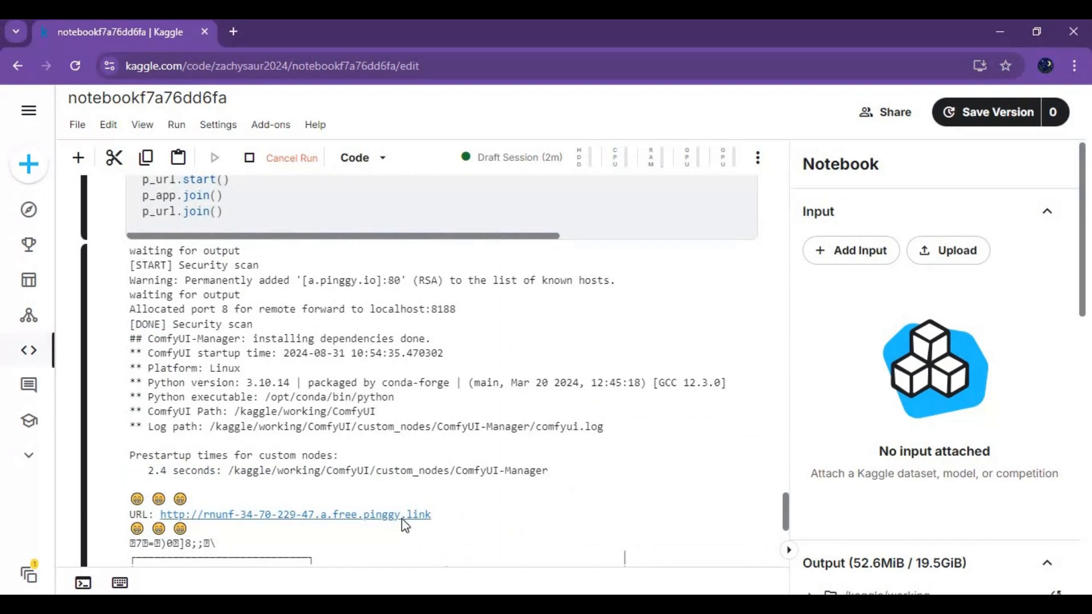
left_click(292, 514)
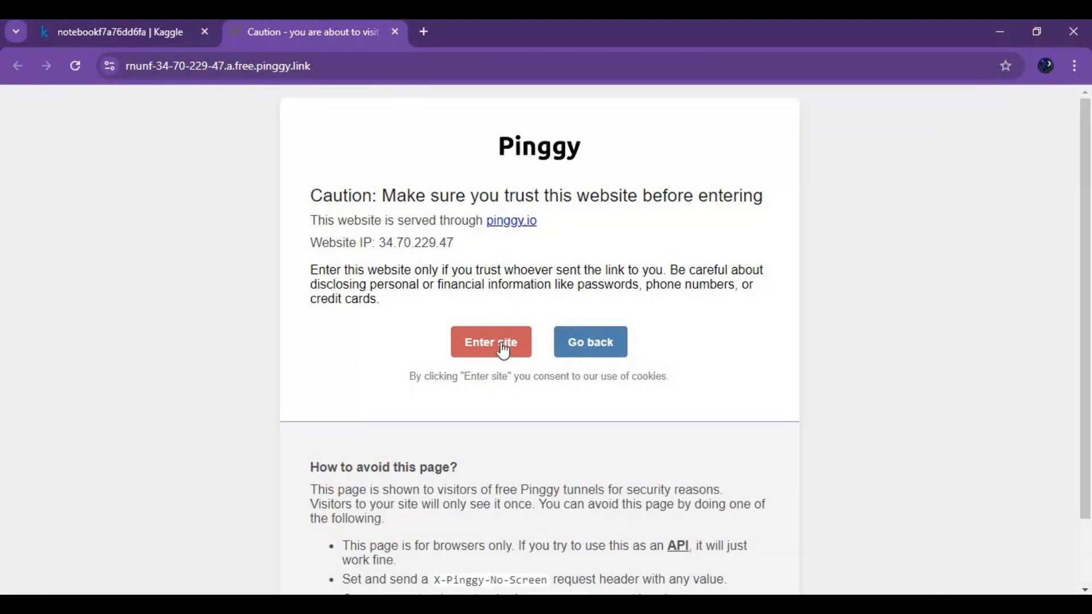
Enter the site from Pinggy's caution page to reach ComfyUI's default text-to-image workflow.
left_click(490, 342)
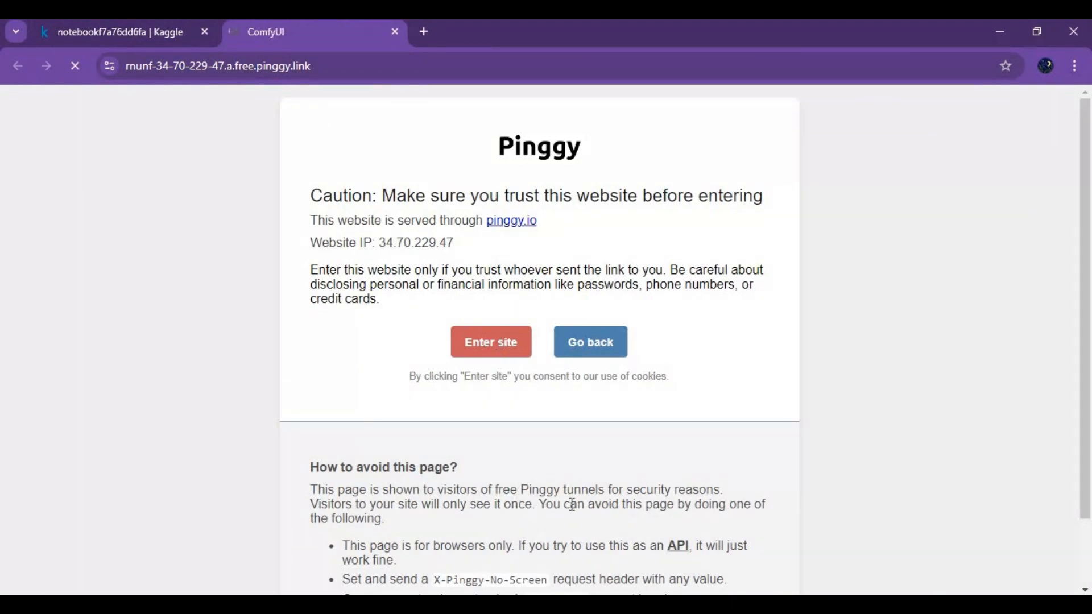
left_click(490, 342)
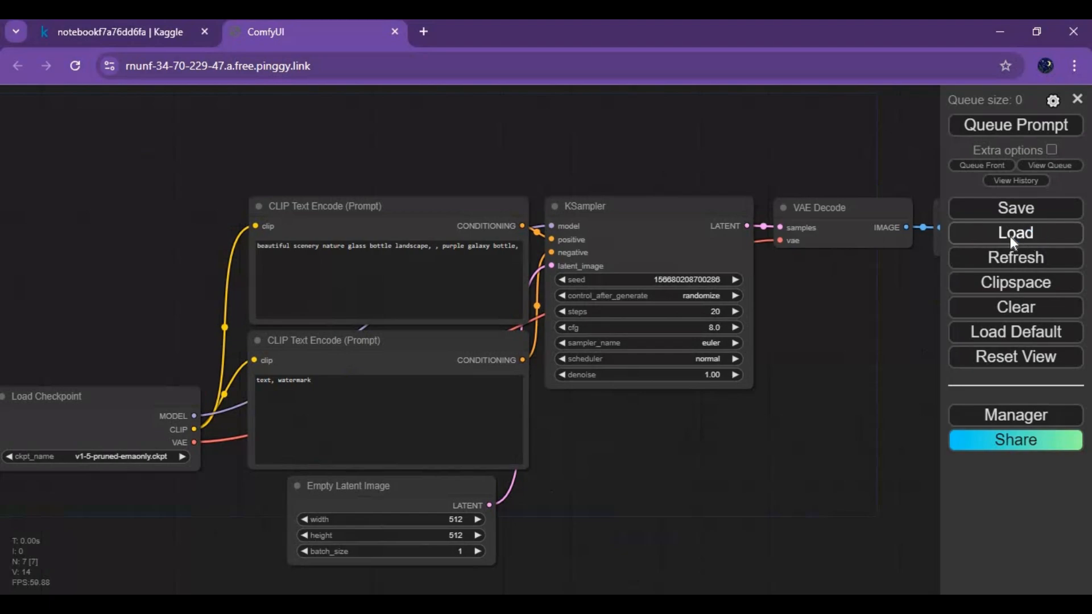
Load the facial-expression extraction workflow and dismiss the missing ExpressionEditor node warning.
left_click(1015, 233)
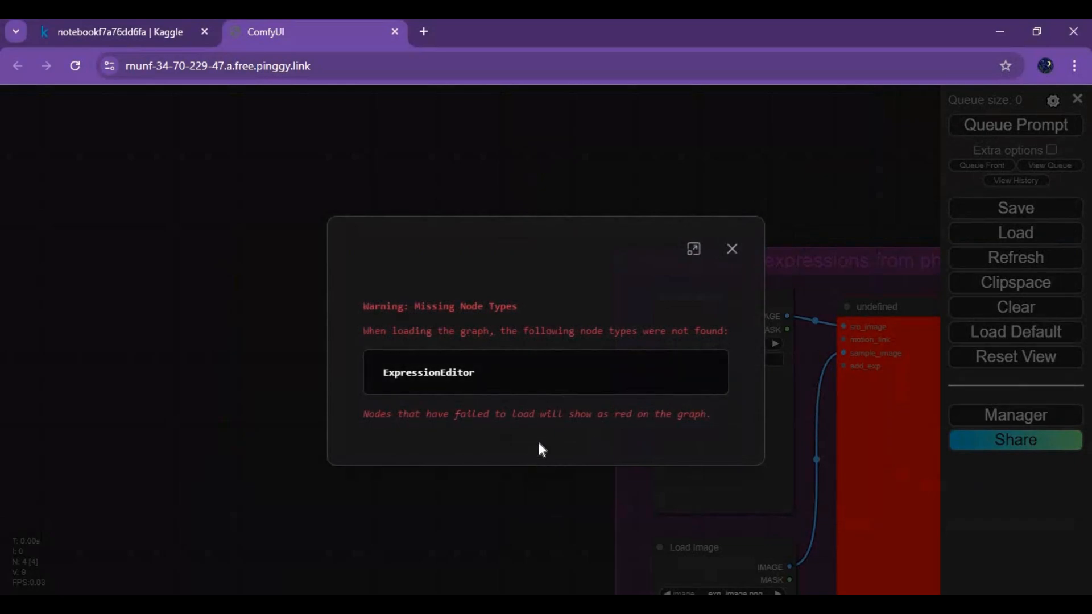
left_click(732, 249)
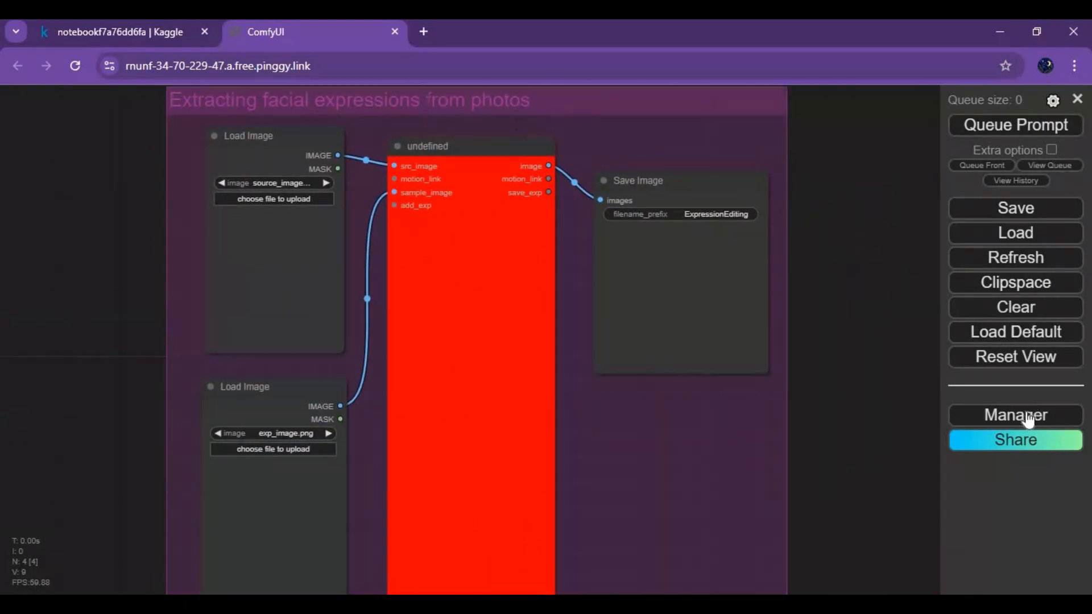
Install ComfyUI-AdvancedLivePortrait via Manager's missing custom nodes, then restart and reload ComfyUI.
left_click(1016, 414)
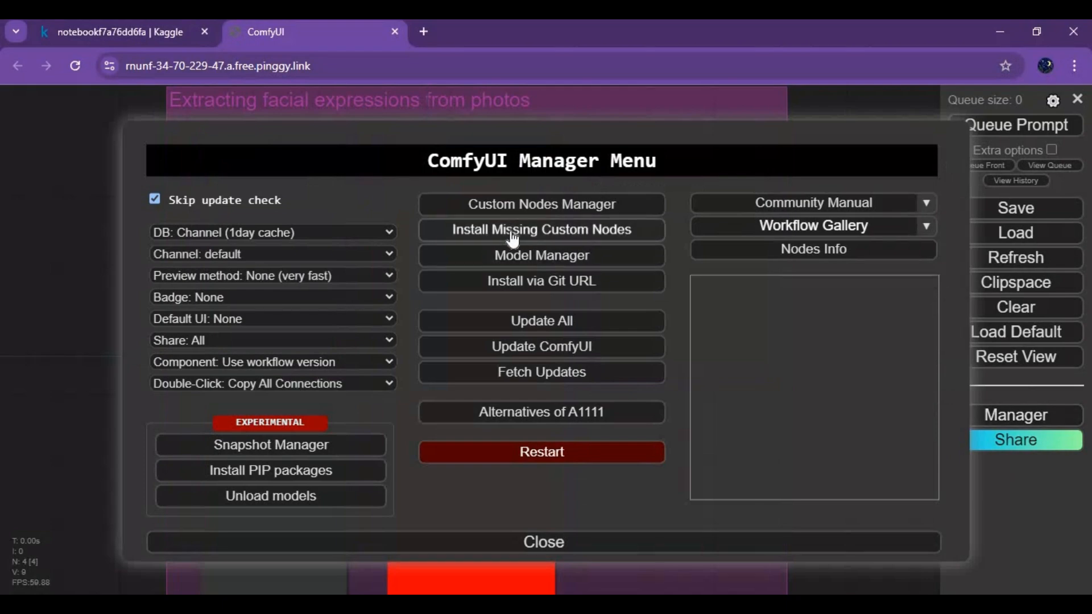
left_click(541, 229)
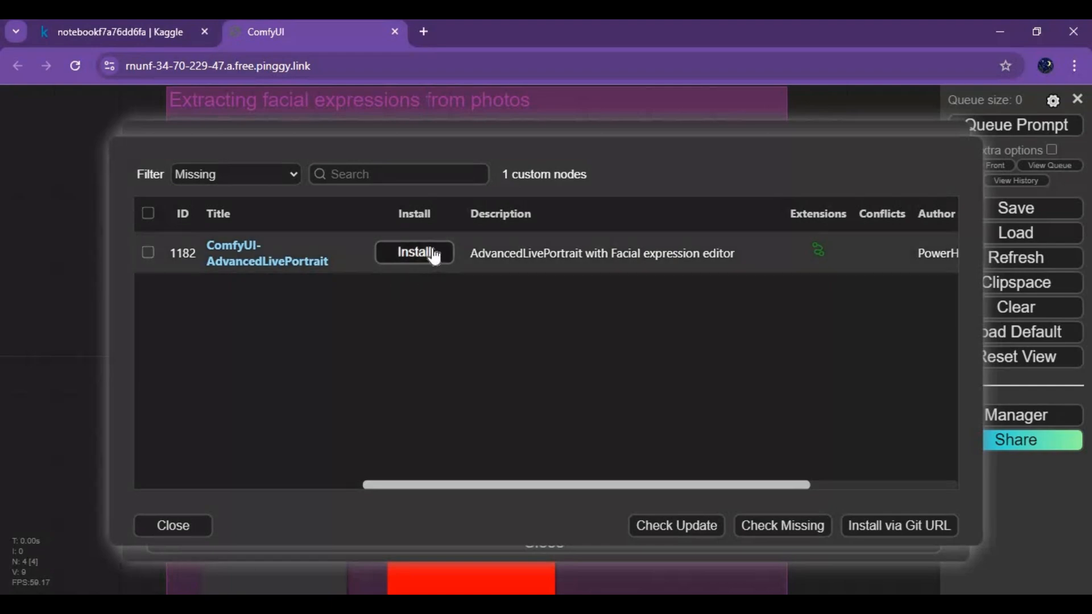
left_click(414, 252)
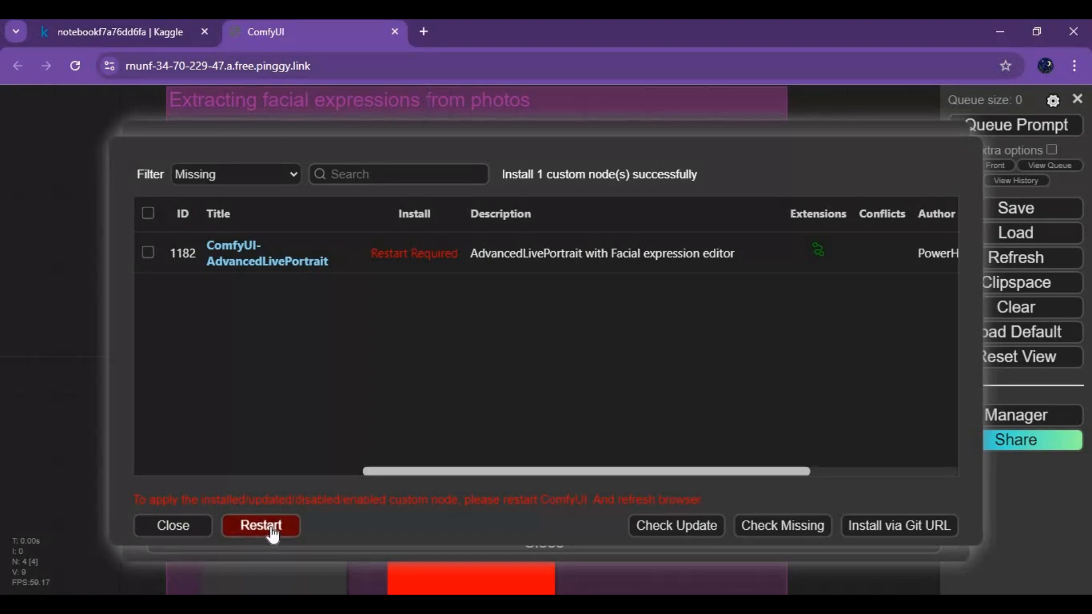
left_click(261, 526)
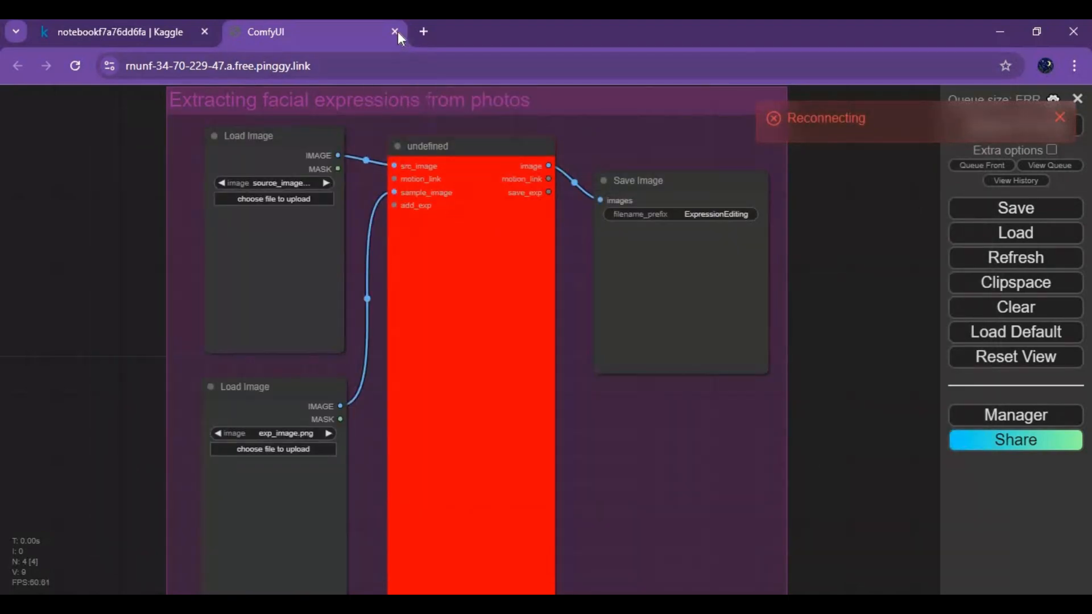
left_click(395, 32)
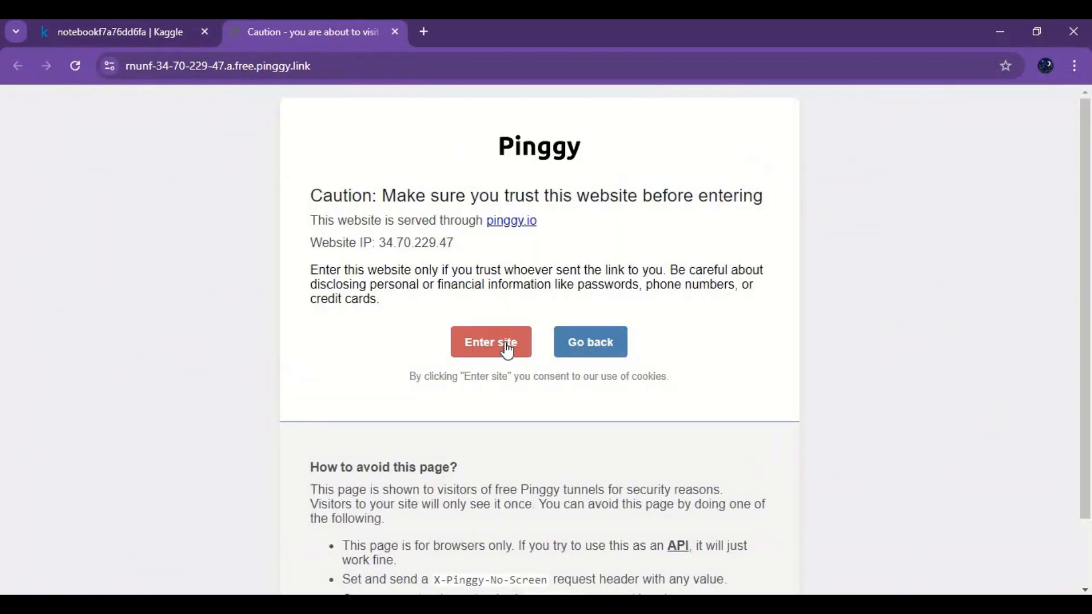
mouse_move(503, 347)
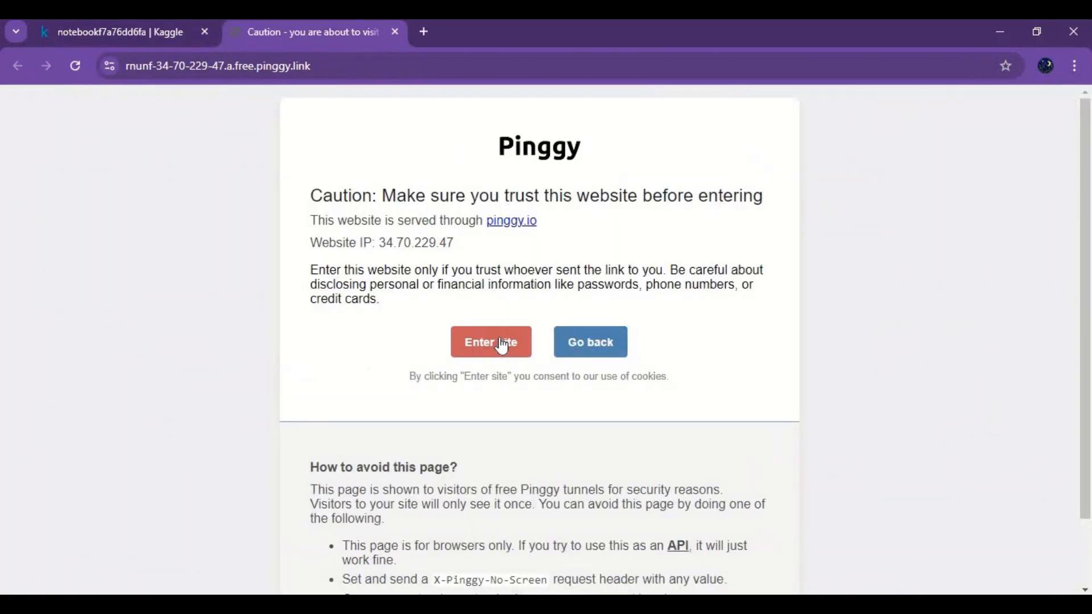
Get past the Pinggy tunnel warning page to reload ComfyUI.
left_click(491, 342)
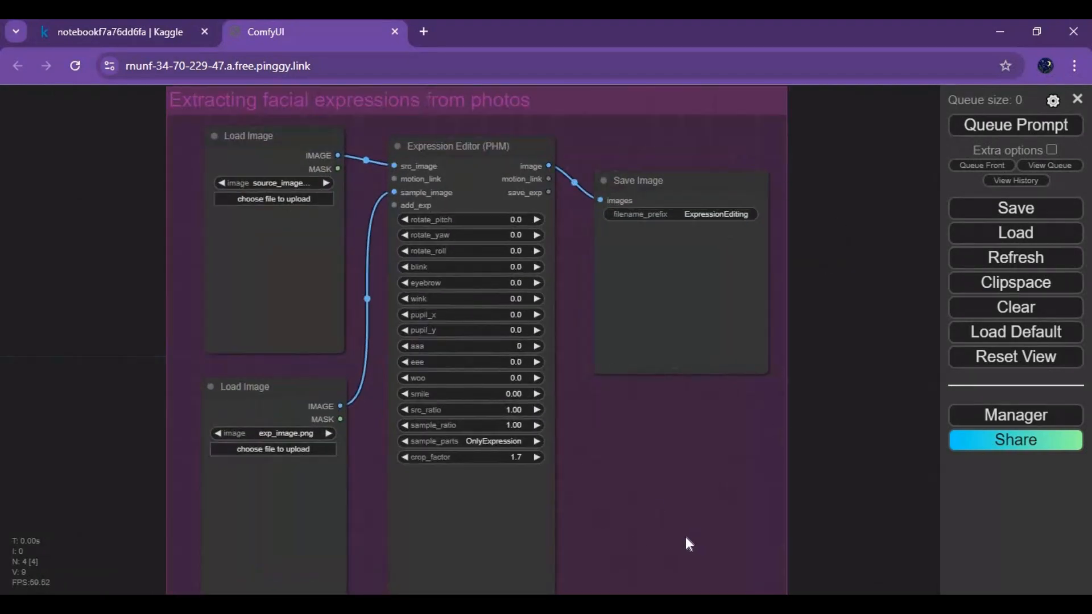
mouse_move(686, 541)
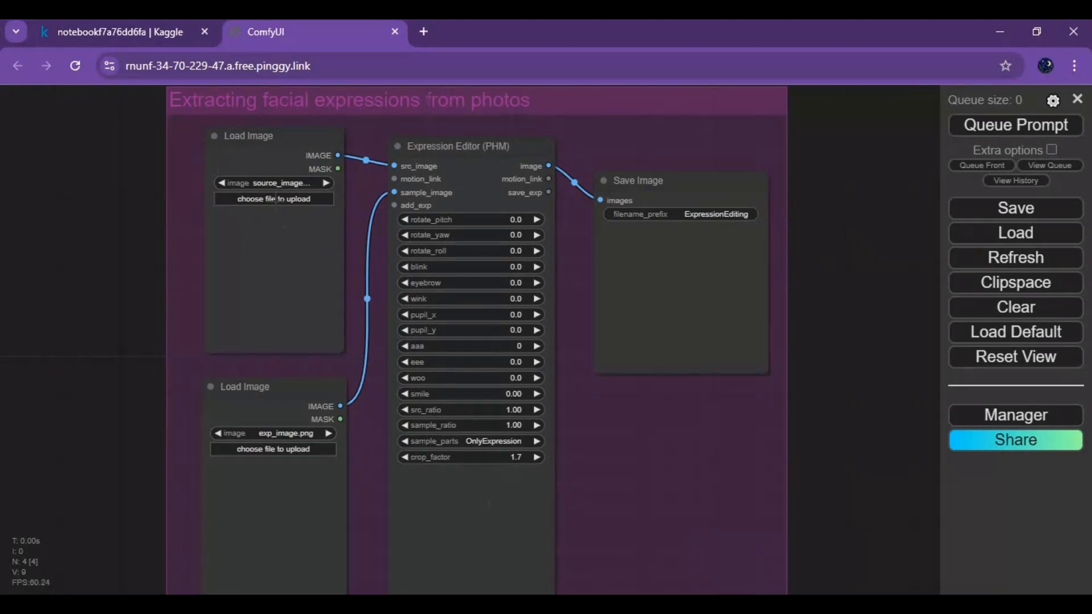
Load 1.png as source and the kiss photo as expression sample, then queue the run.
left_click(273, 199)
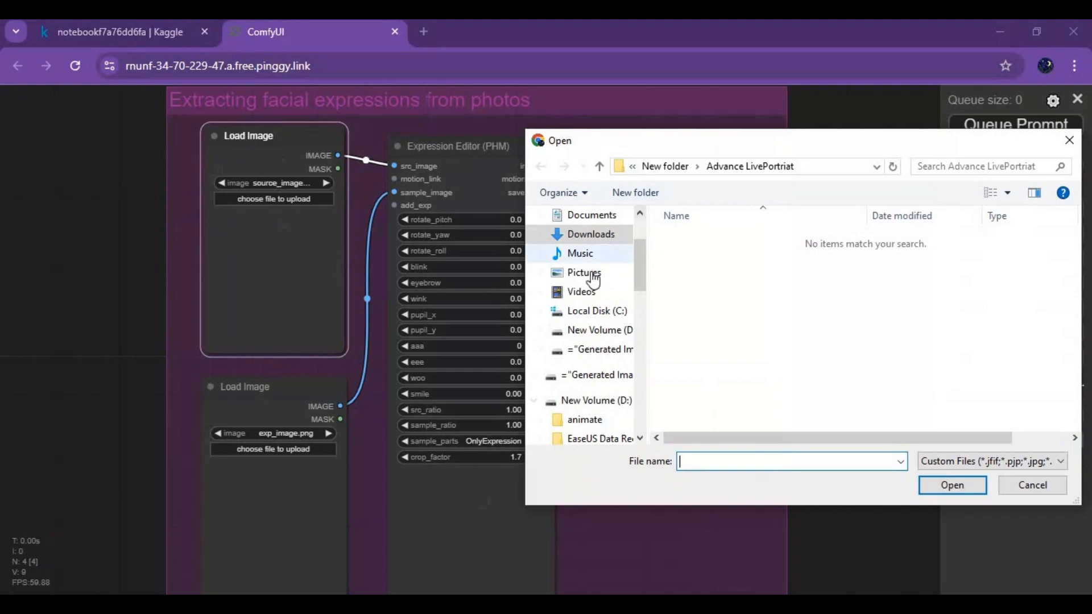
left_click(584, 272)
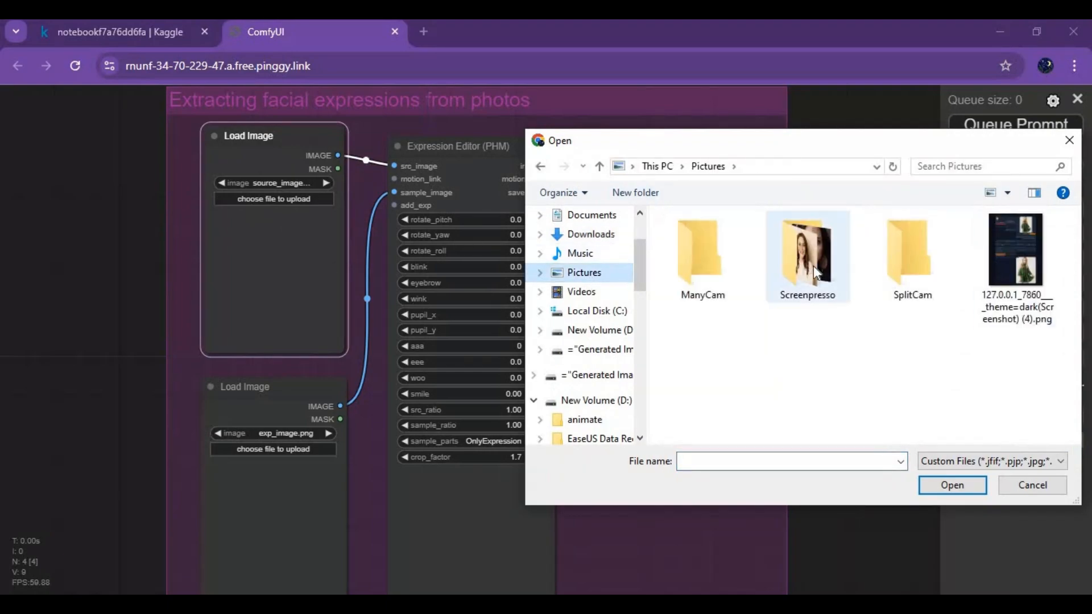
double_click(806, 251)
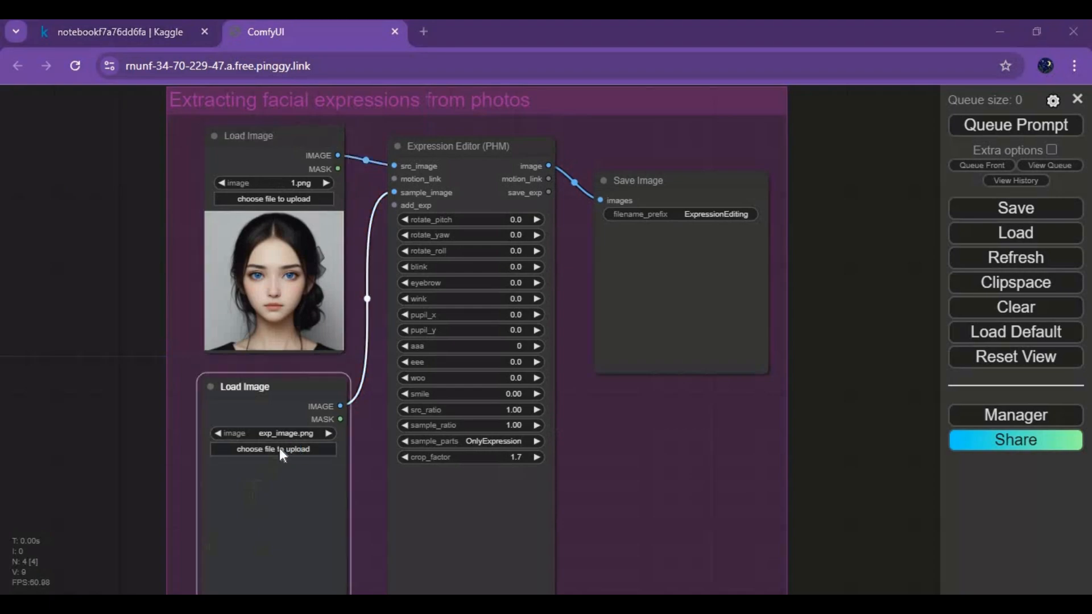
left_click(273, 448)
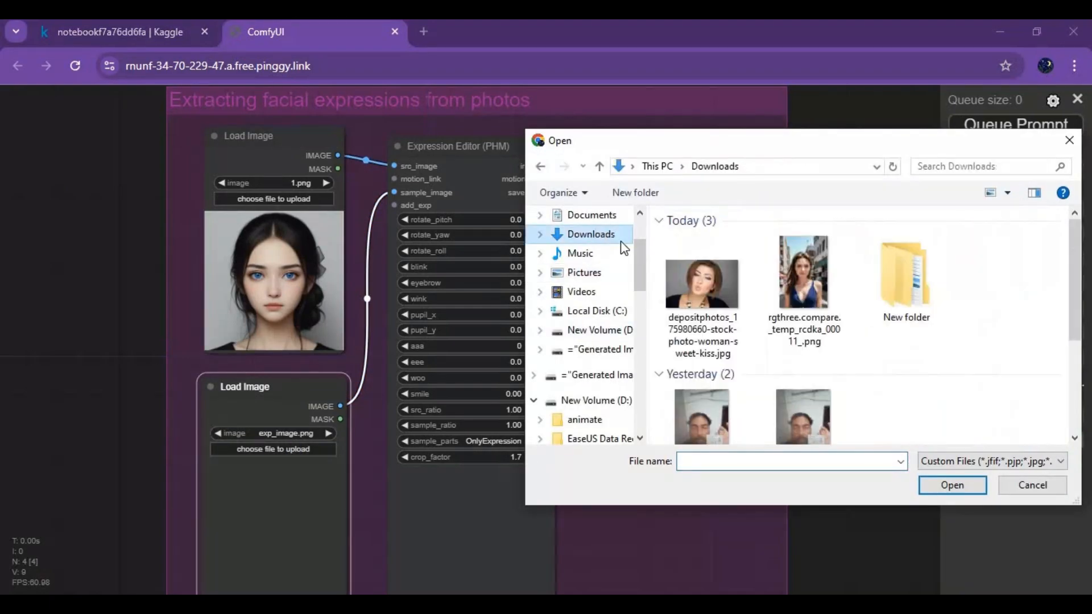
double_click(701, 282)
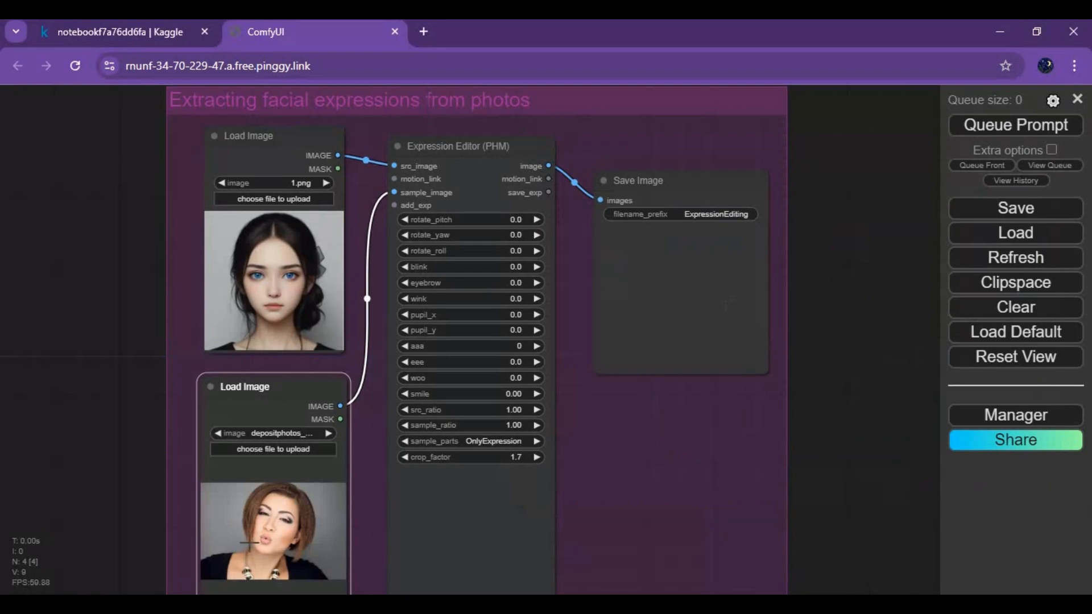
mouse_move(1034, 140)
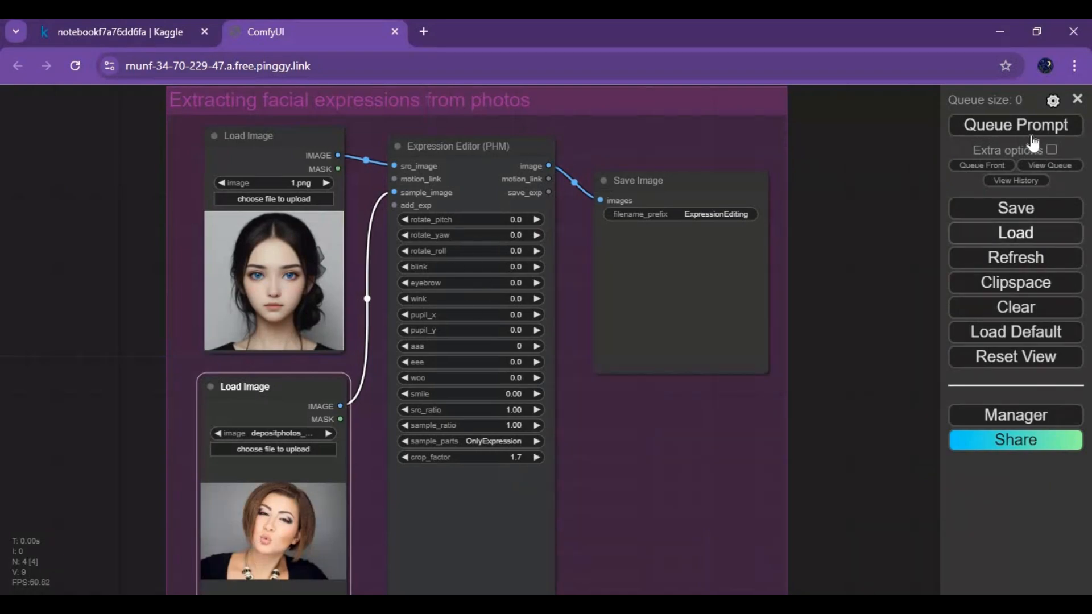
left_click(1015, 125)
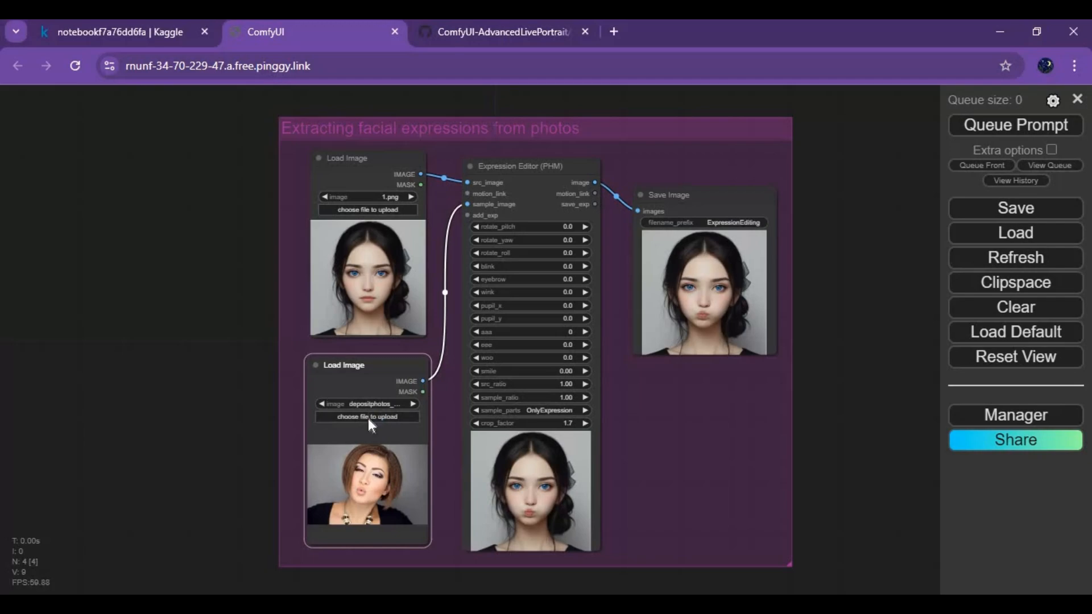
Rerun the transfer with angry, grimacing and smiling samples, then go to the AdvancedLivePortrait repo.
left_click(367, 416)
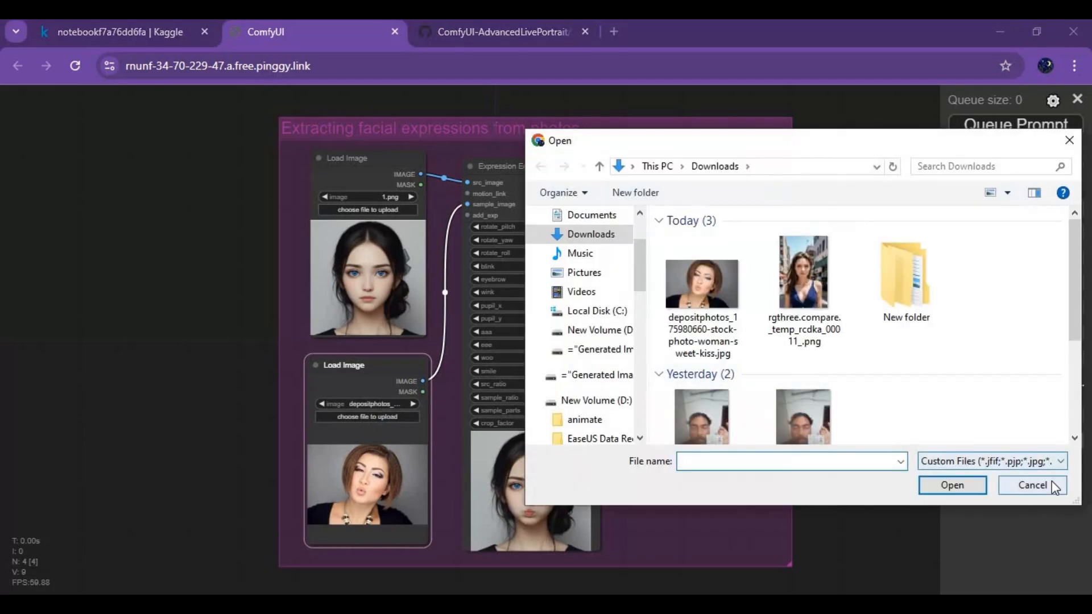
left_click(1031, 485)
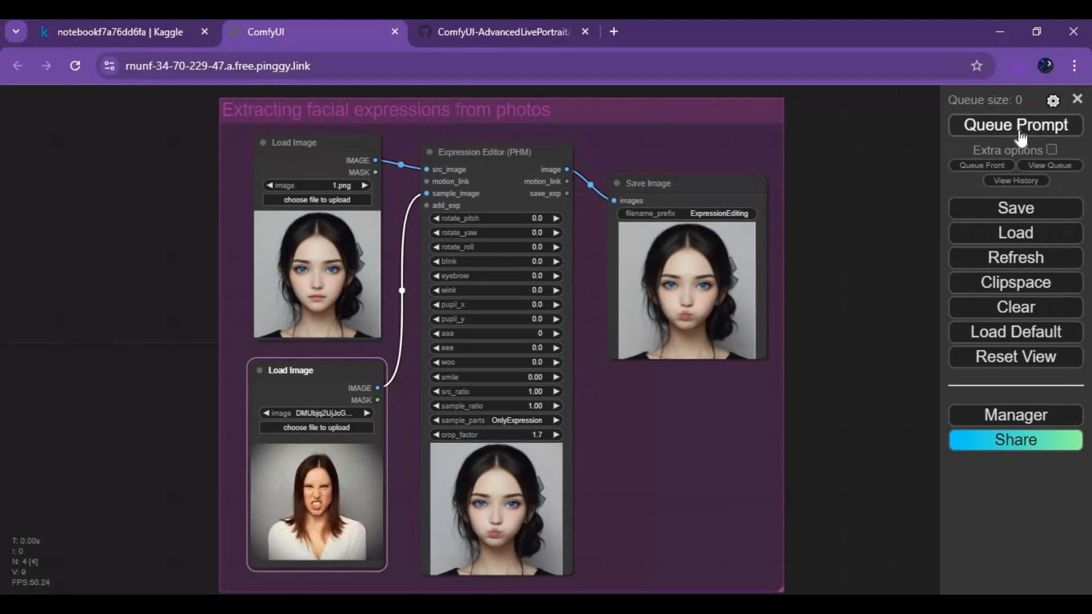
left_click(1014, 125)
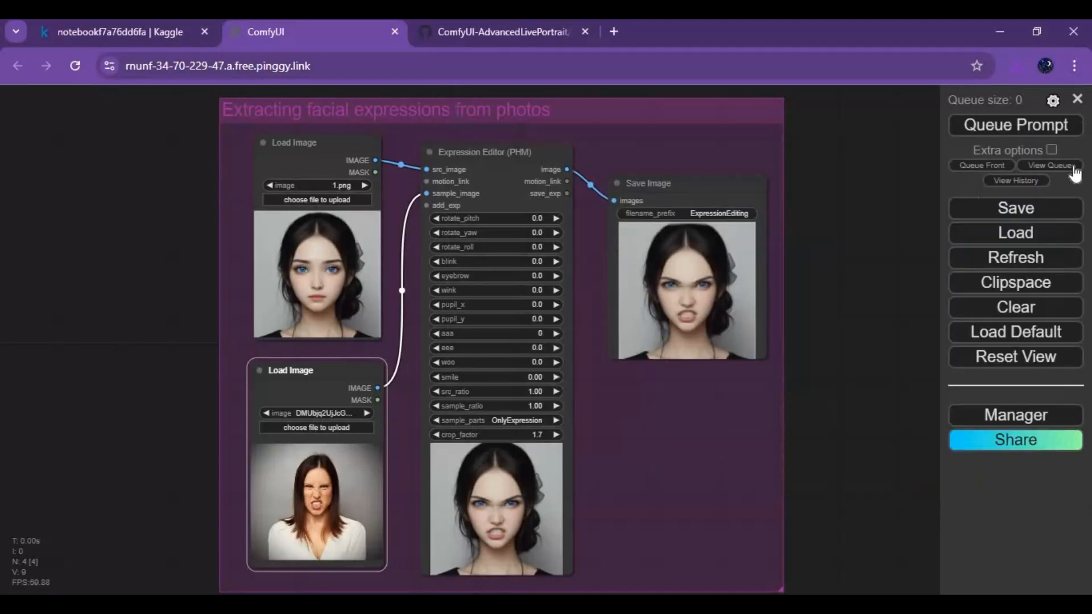
mouse_move(1004, 125)
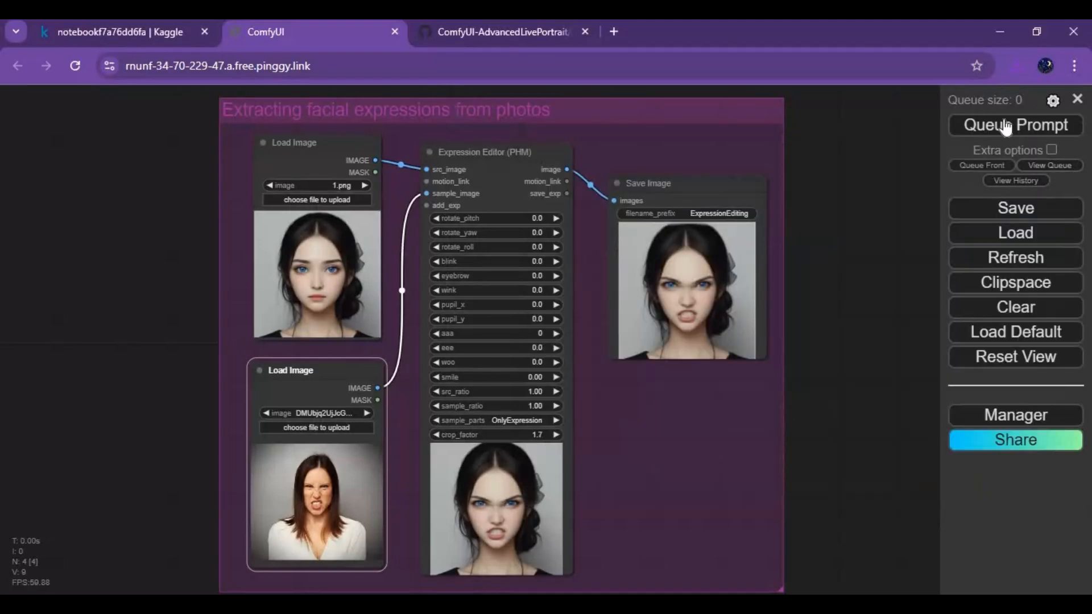
left_click(1014, 125)
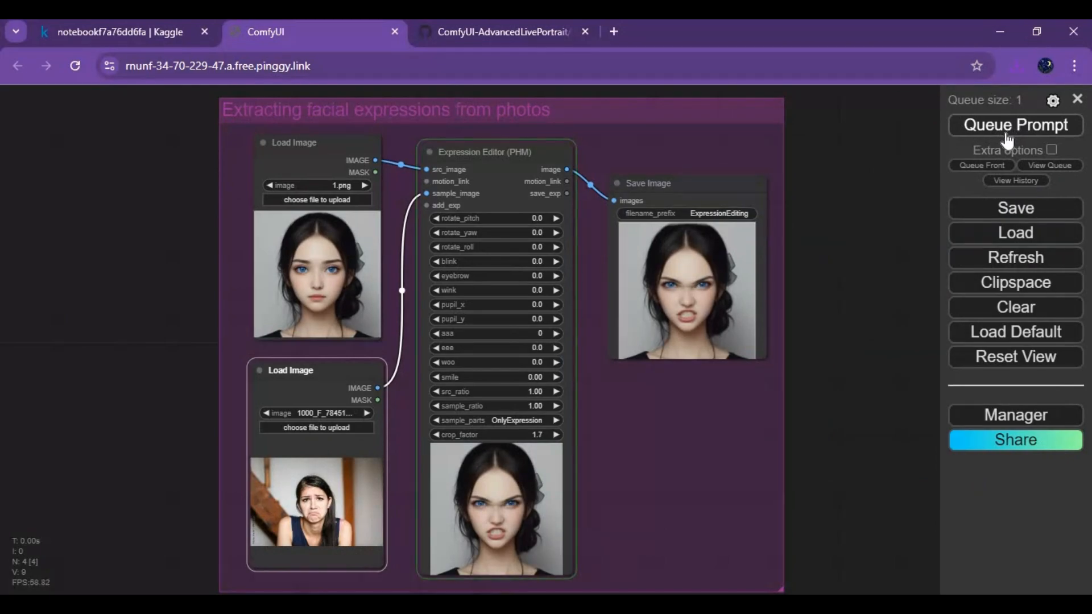
left_click(1014, 126)
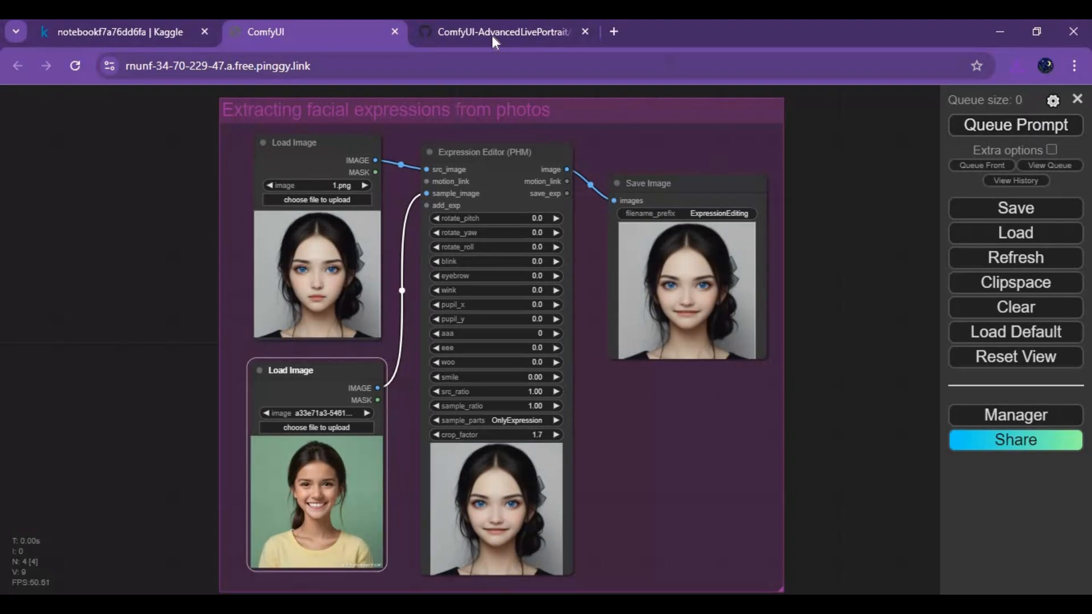
left_click(502, 32)
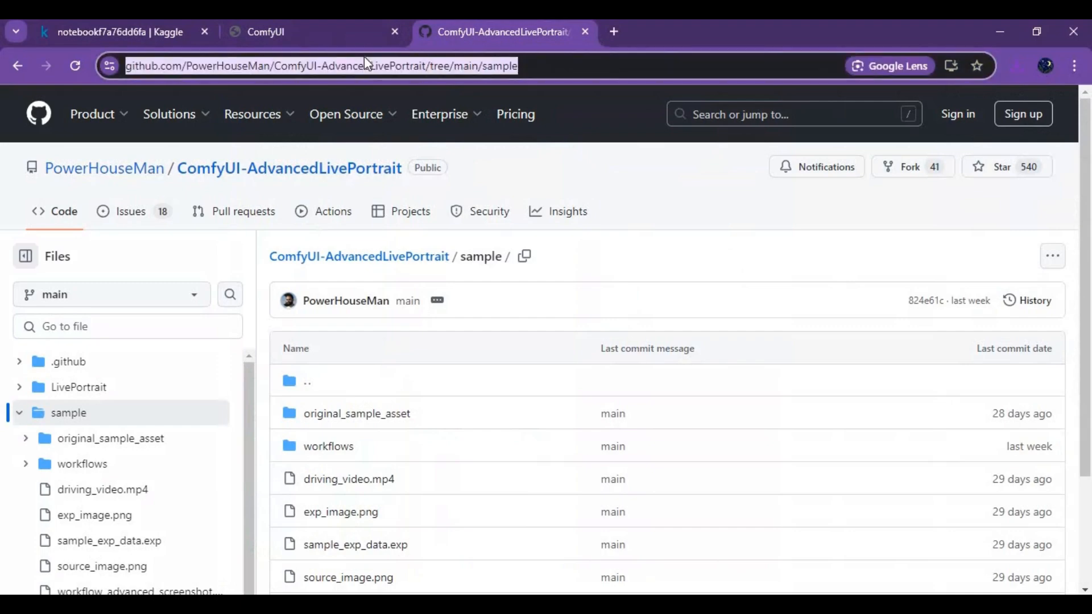
Scroll the repository's sample folder and open its workflows subfolder.
scroll("down", 3)
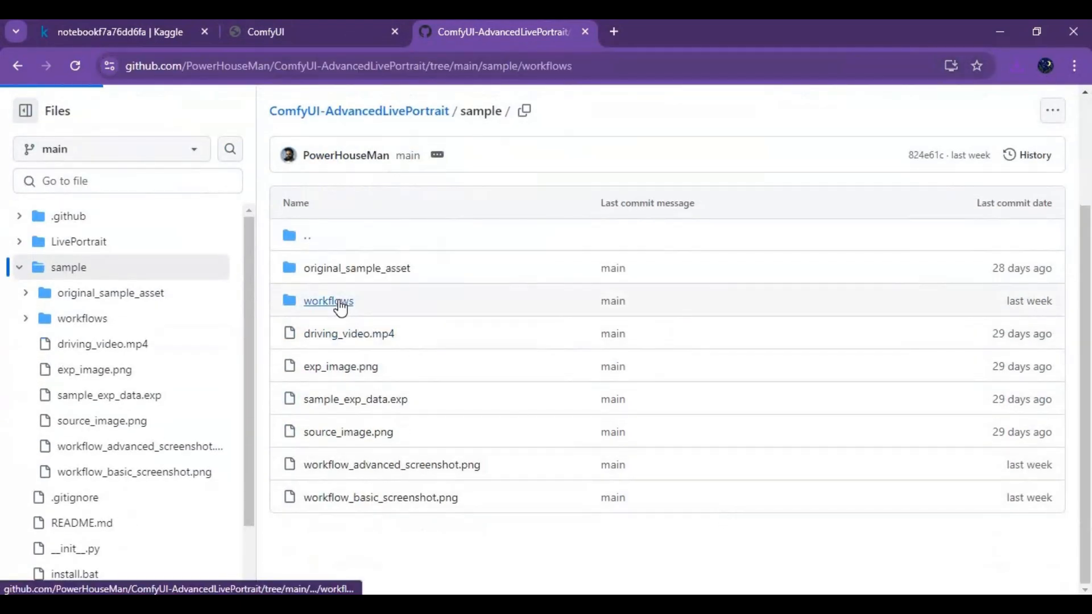
left_click(328, 301)
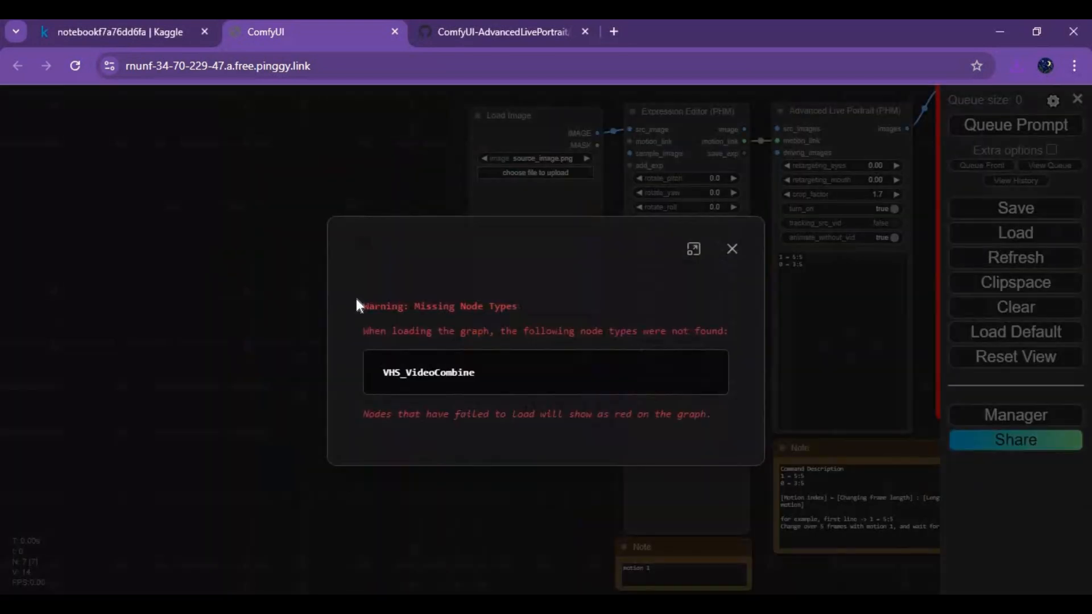
Dismiss the missing-nodes warning and install ComfyUI-VideoHelperSuite through Install Missing Custom Nodes.
left_click(731, 248)
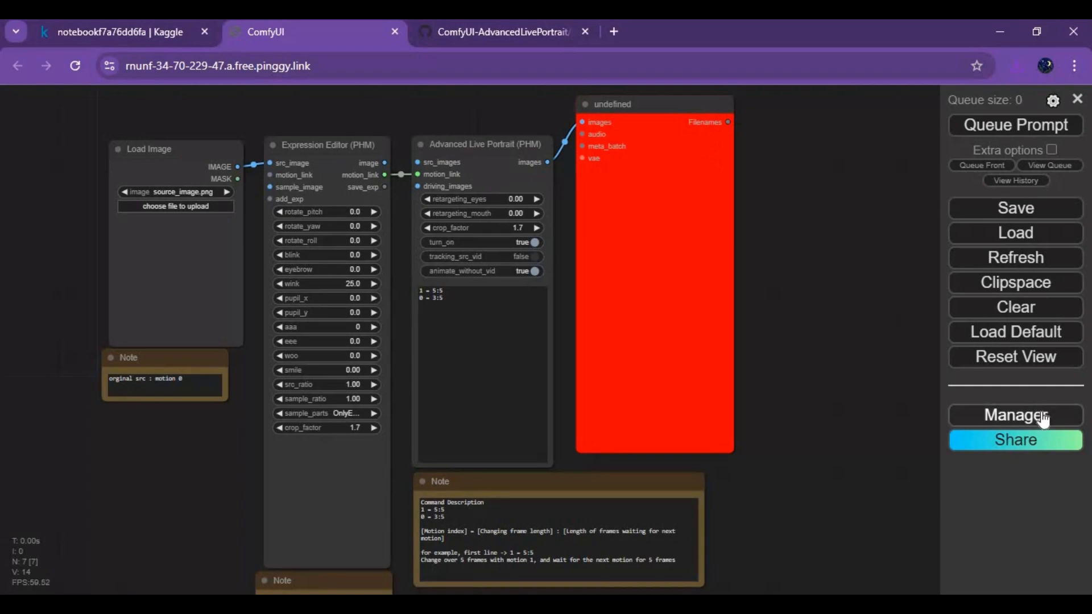
left_click(1015, 415)
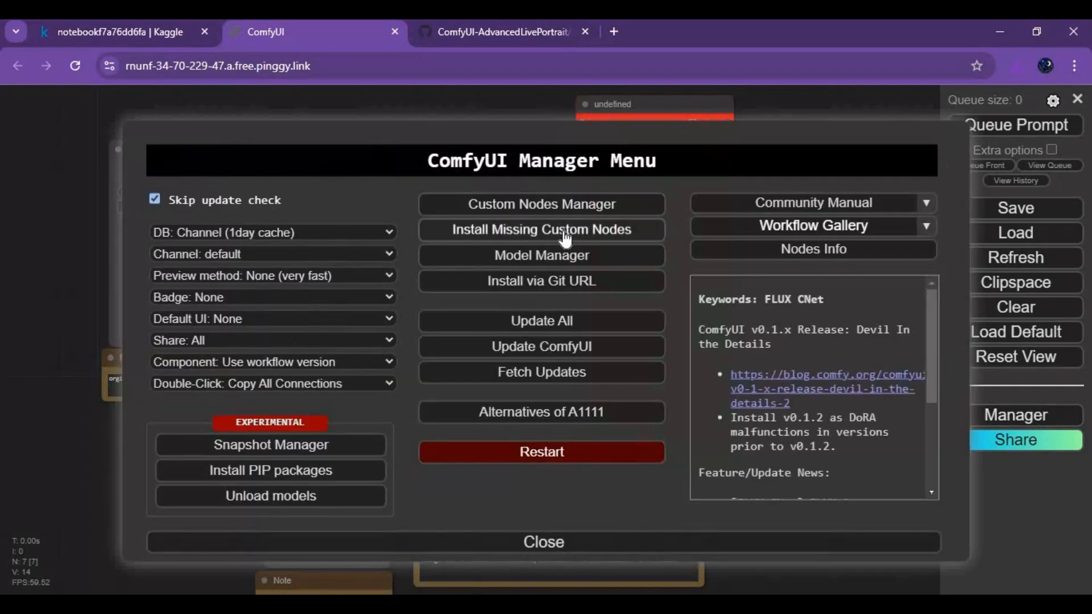
left_click(541, 229)
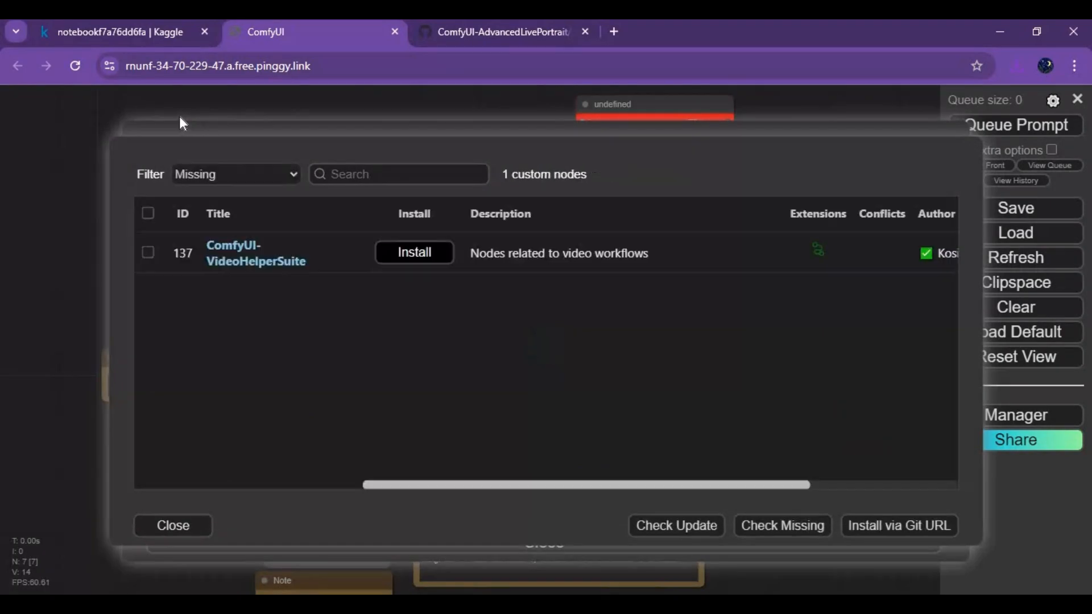
left_click(414, 252)
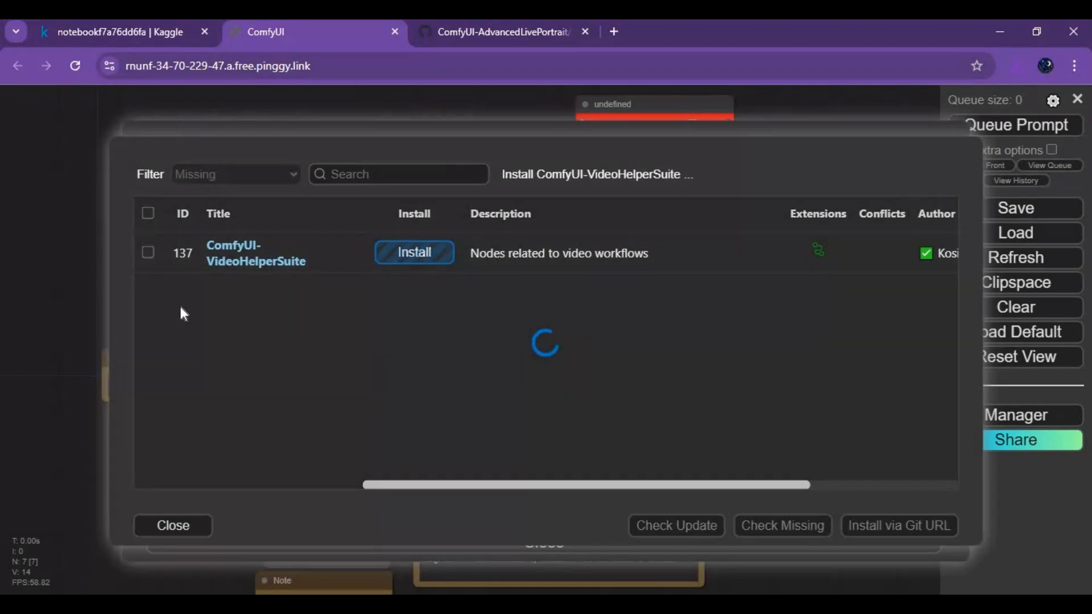
mouse_move(520, 392)
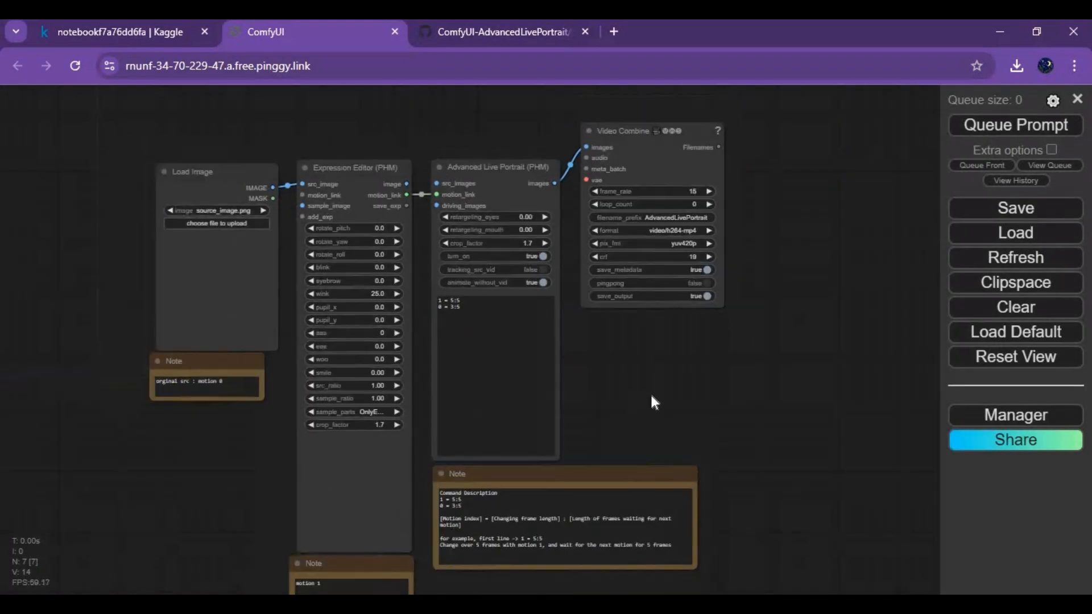
Upload the blue-top street photo from Downloads as source and keep wink at 25.
left_click_drag(655, 402, 714, 402)
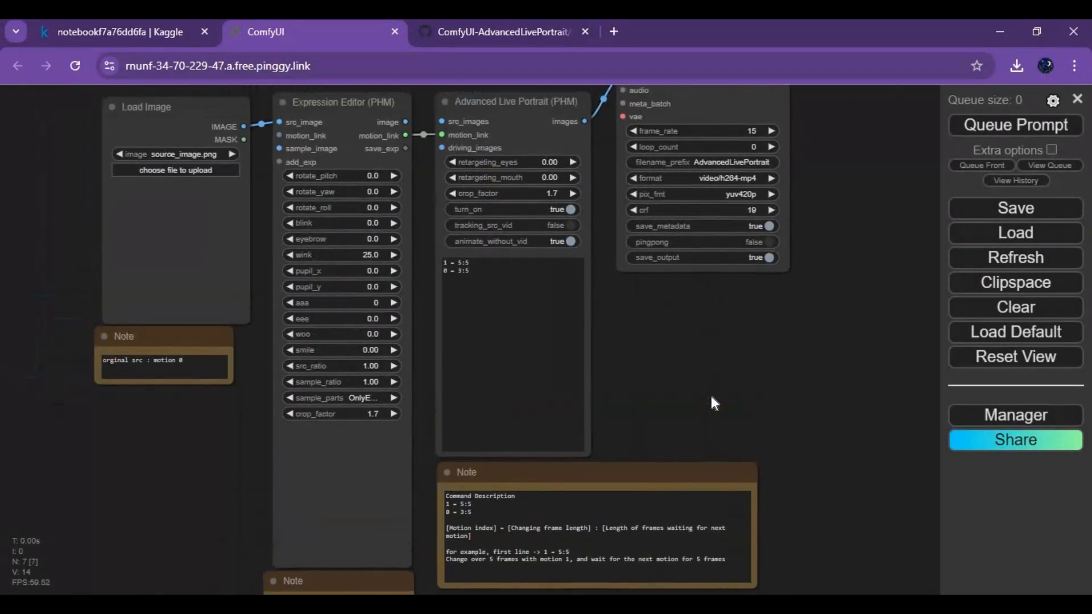
left_click(174, 170)
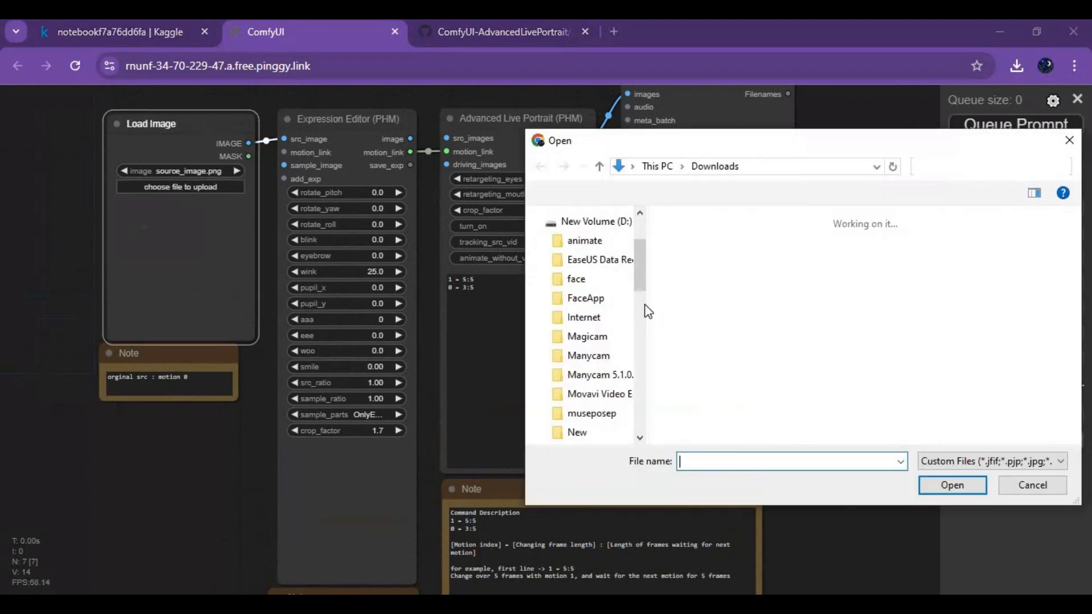
left_click(904, 282)
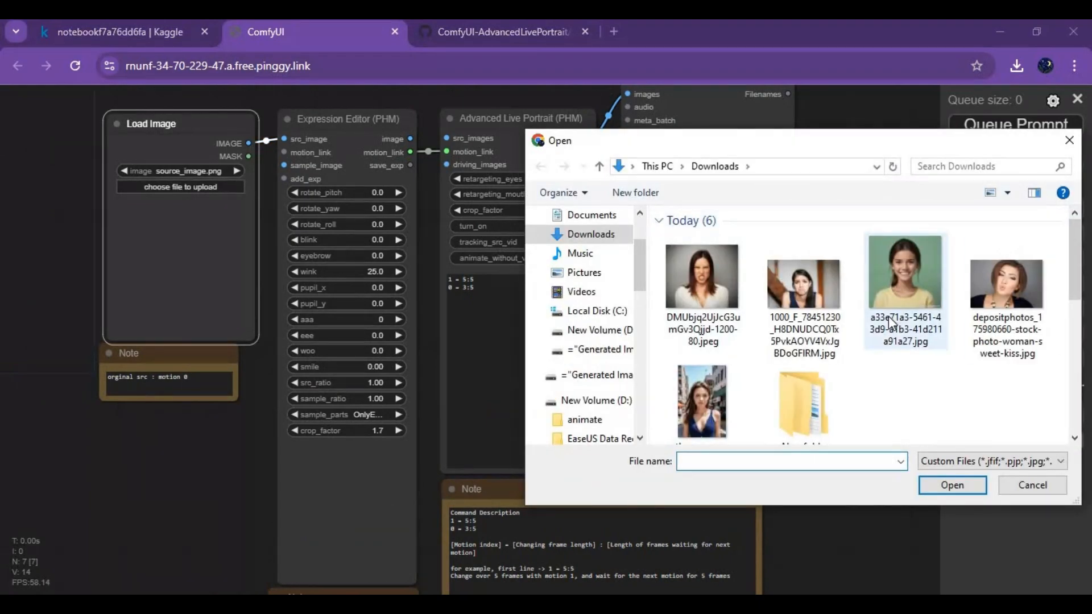
left_click(1031, 485)
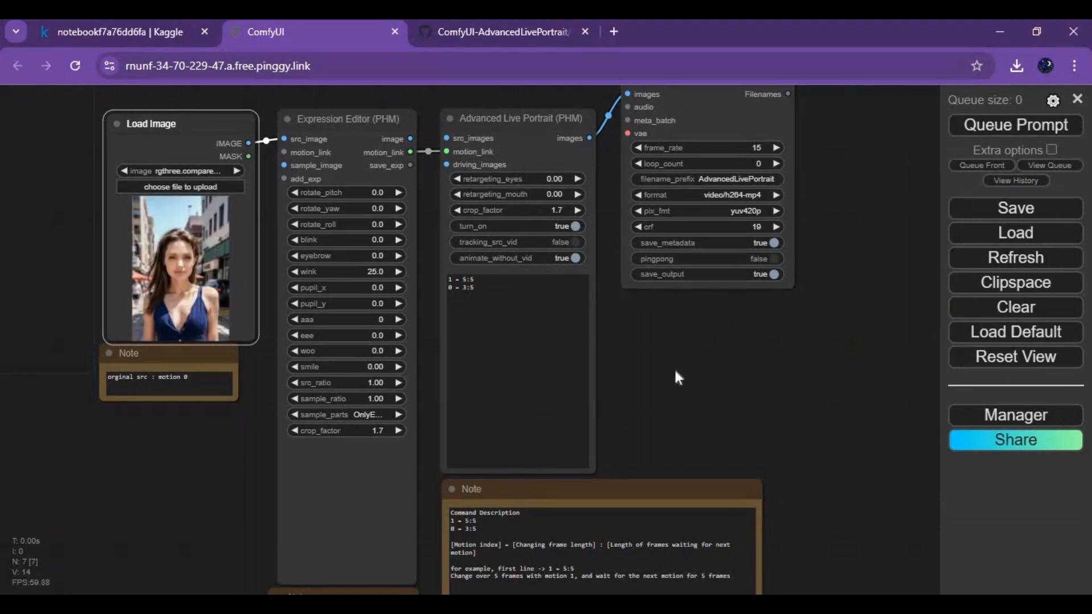
left_click_drag(679, 376, 686, 387)
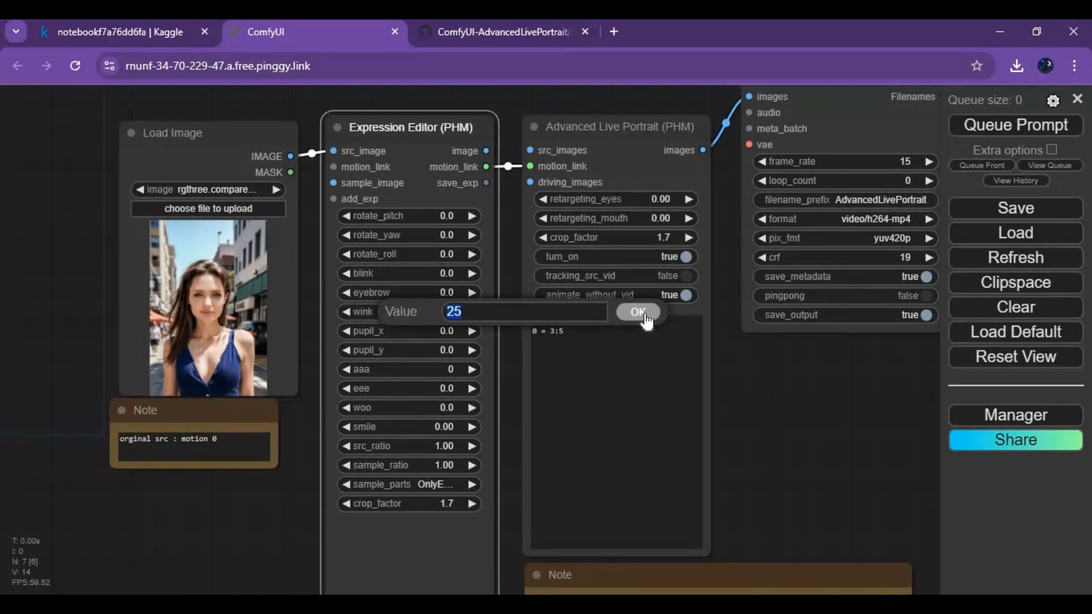
left_click(635, 313)
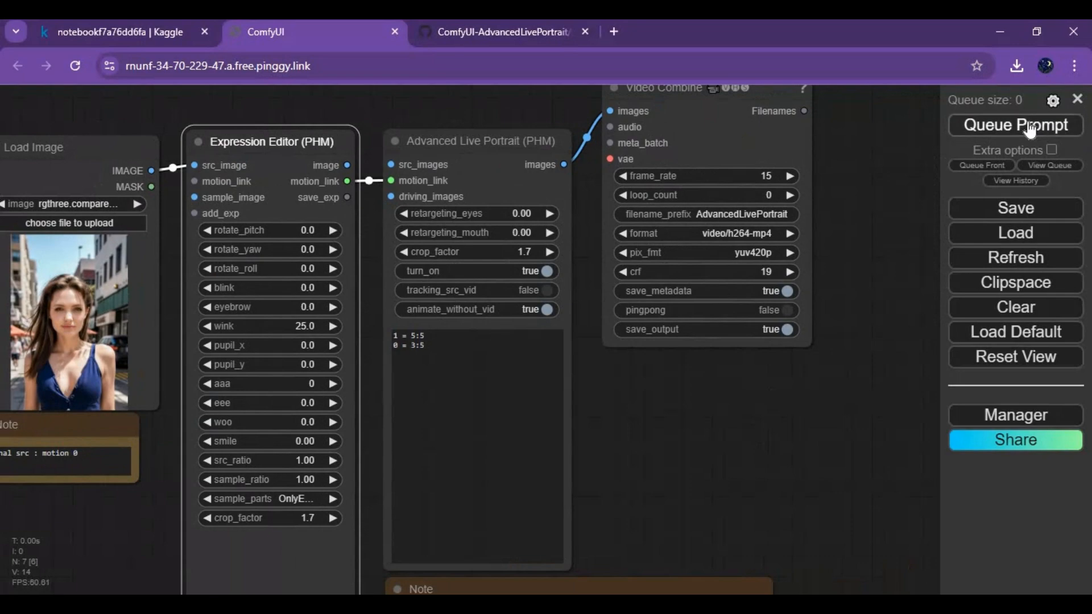
Run the Advanced Live Portrait workflow to render the winking street-portrait video.
left_click(1014, 124)
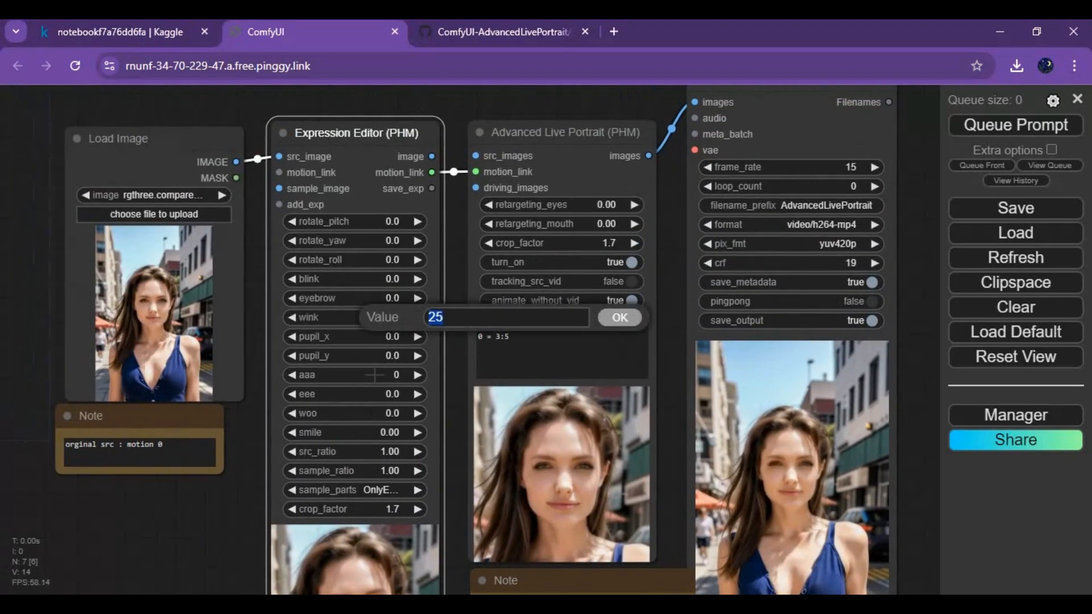
left_click(617, 317)
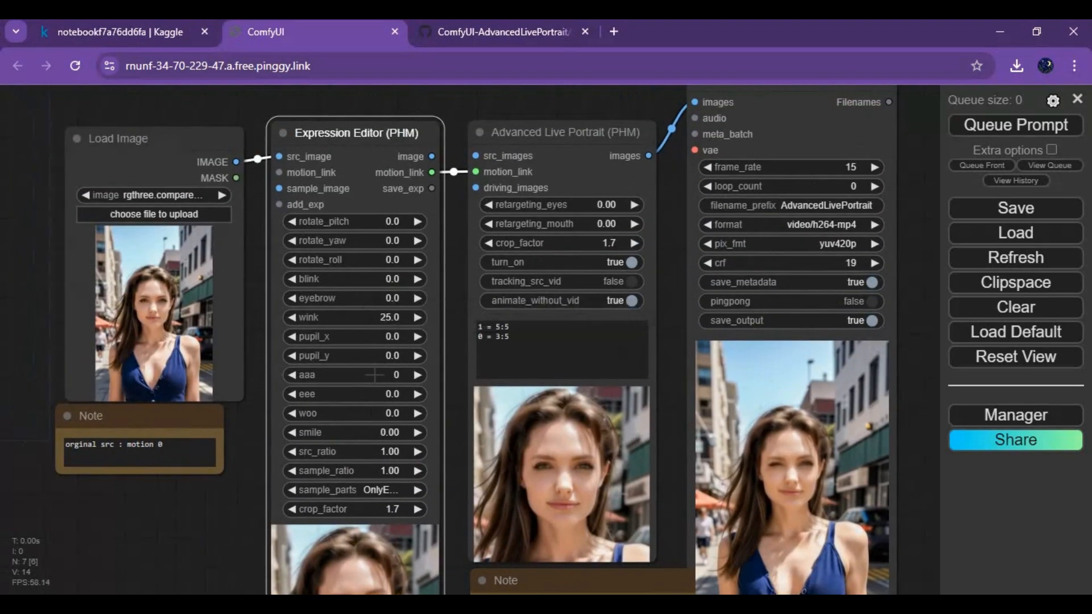